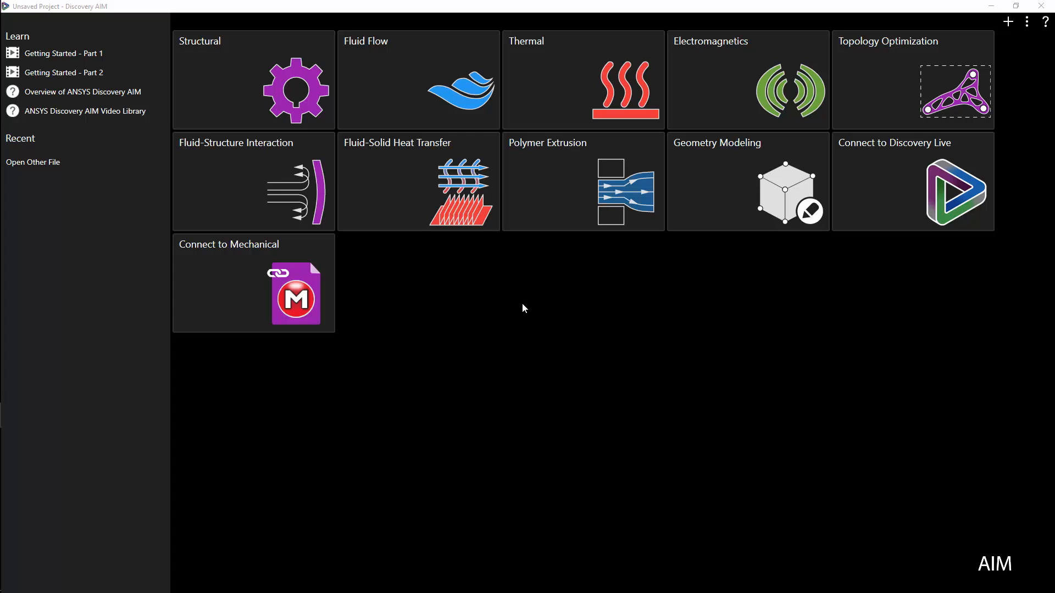
{"action": "mouse_move", "coordinate": [751, 90]}
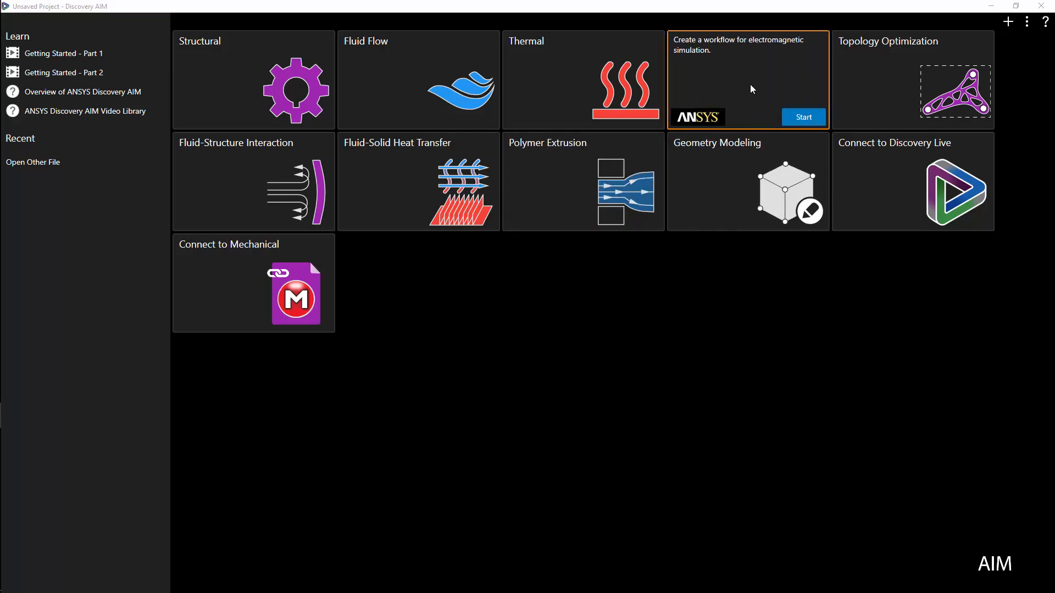
{"action": "mouse_move", "coordinate": [808, 119]}
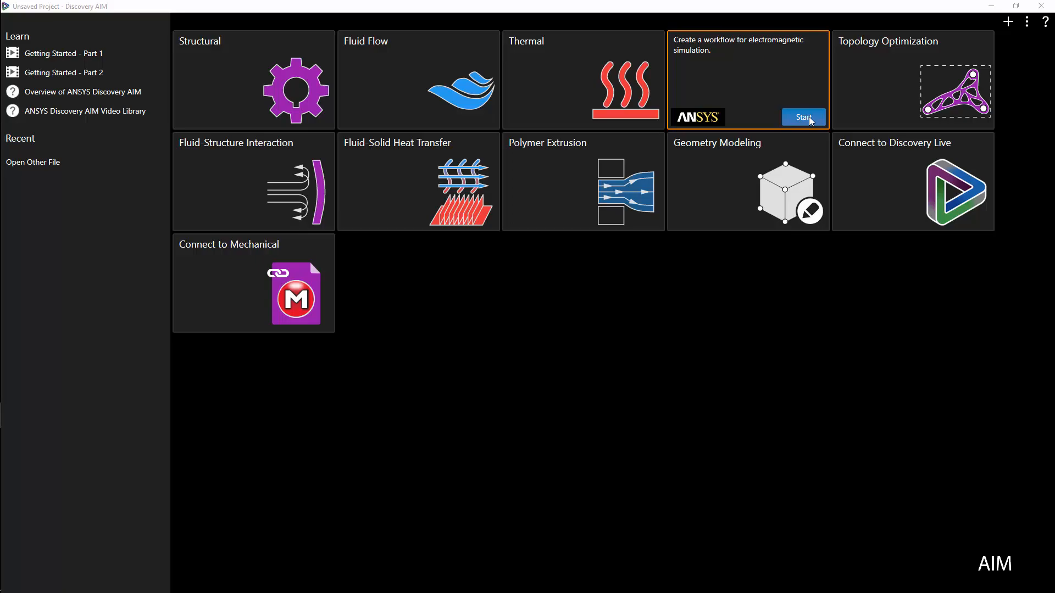
Start an Electromagnetics study keeping the Import geometry file option.
{"action": "left_click", "coordinate": [802, 117]}
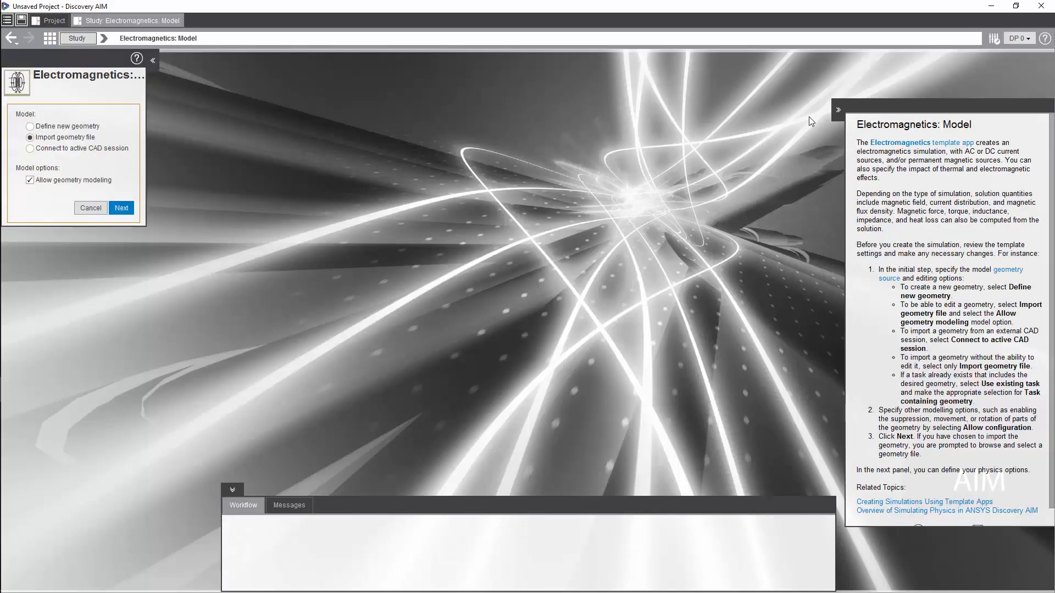
{"action": "mouse_move", "coordinate": [158, 136]}
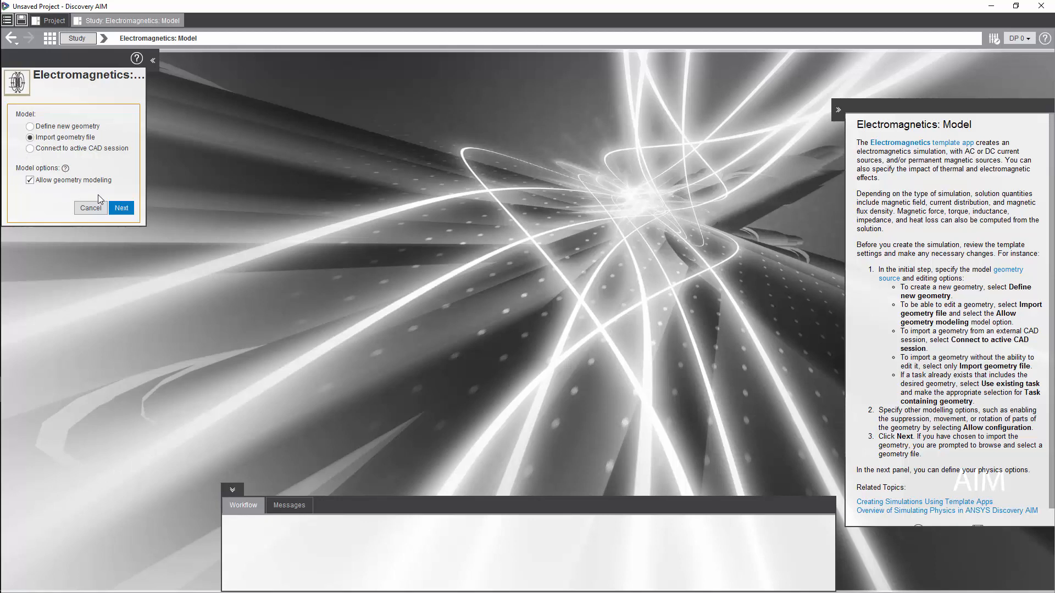
{"action": "left_click", "coordinate": [121, 208]}
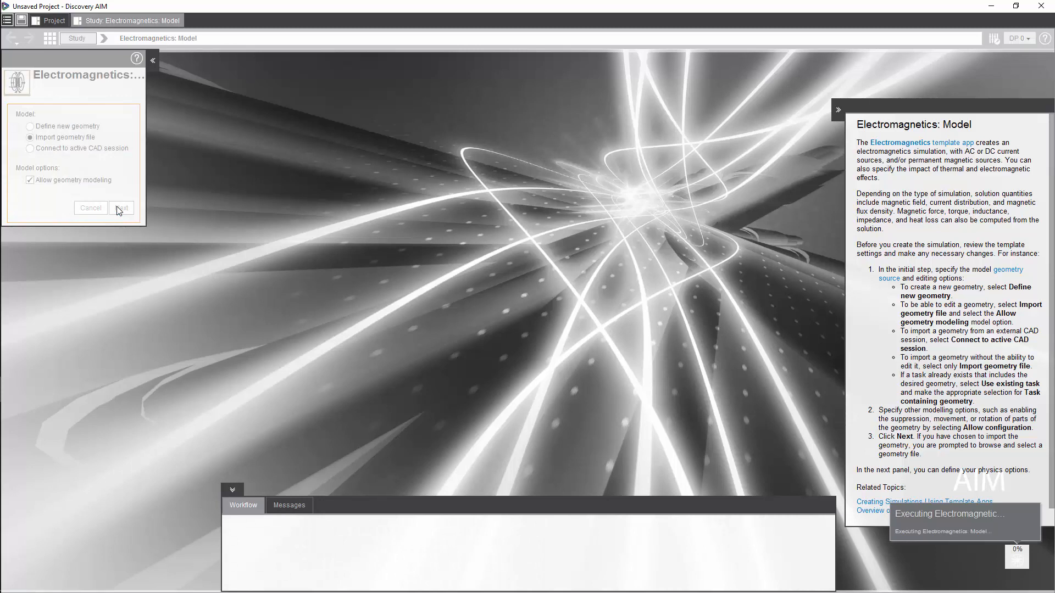
Select the cooler file in the ANSYS Geometry Files folder.
{"action": "left_click", "coordinate": [121, 208]}
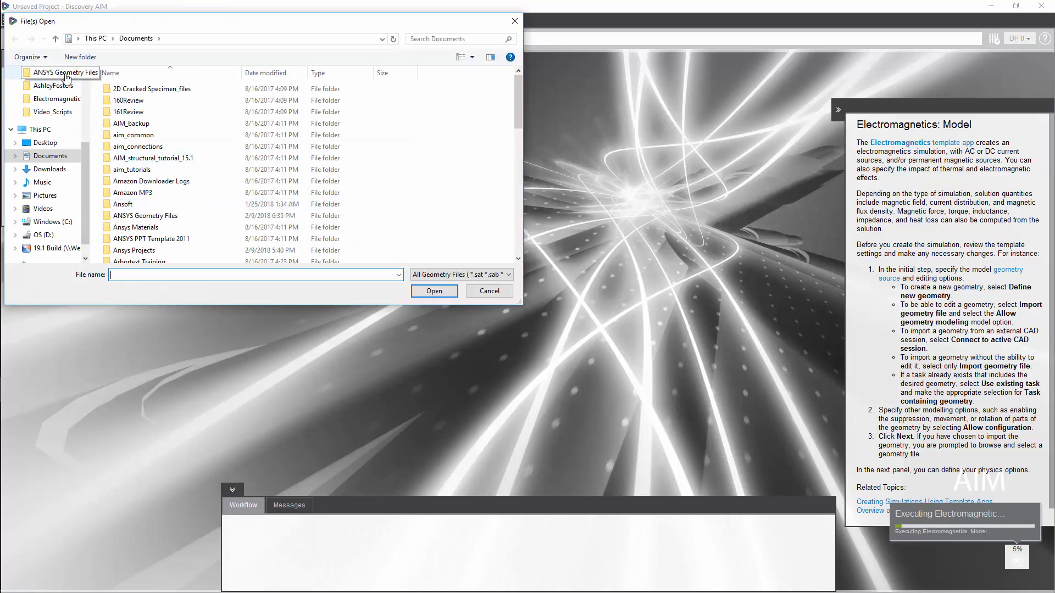
{"action": "double_click", "coordinate": [66, 72]}
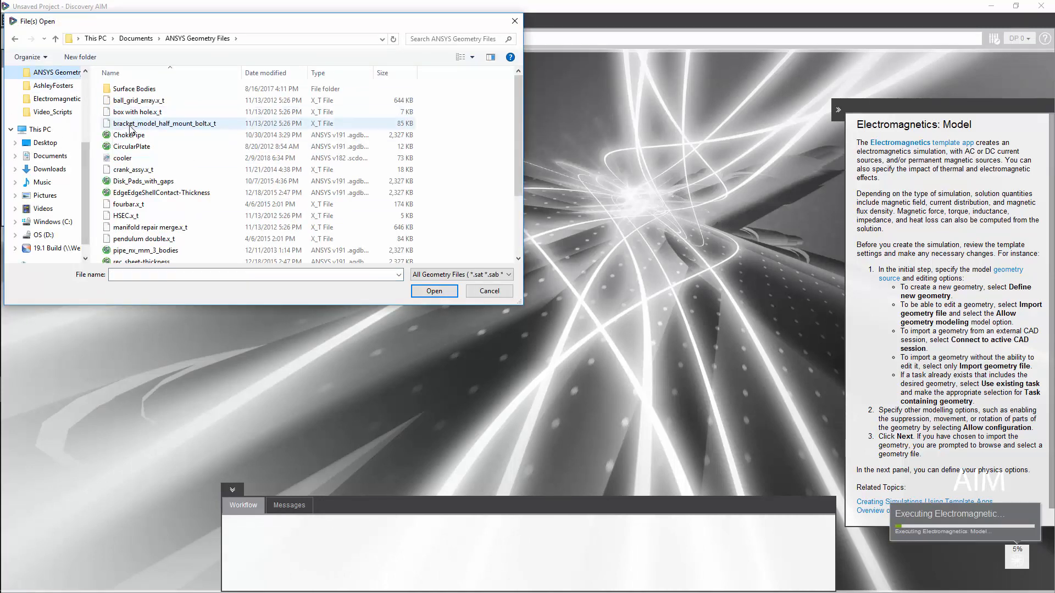
{"action": "left_click", "coordinate": [122, 159]}
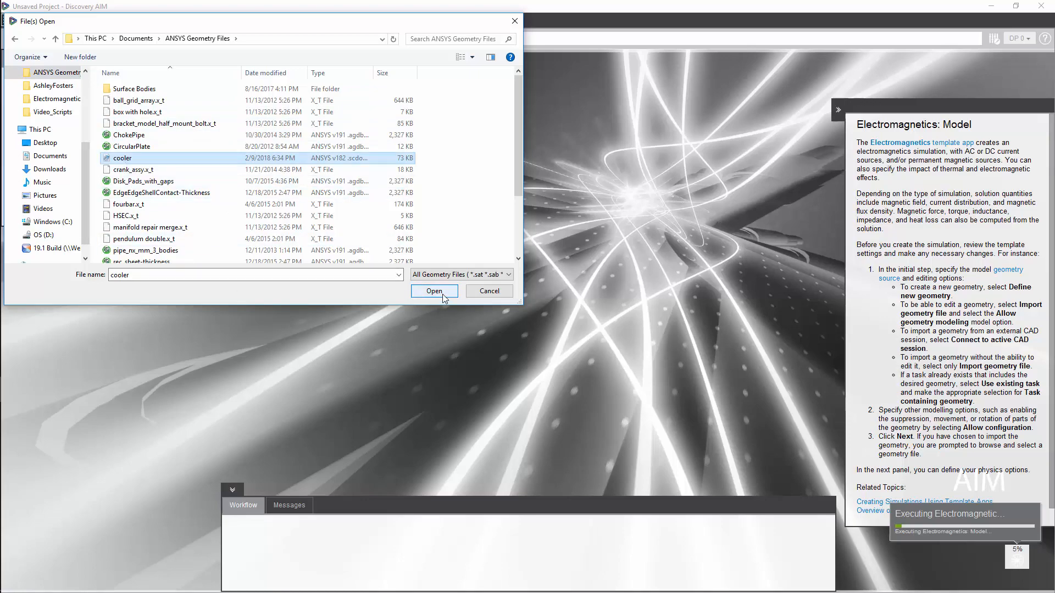
Import the cooler geometry with a DC applied current source and full thermal–DC current interaction.
{"action": "left_click", "coordinate": [434, 290]}
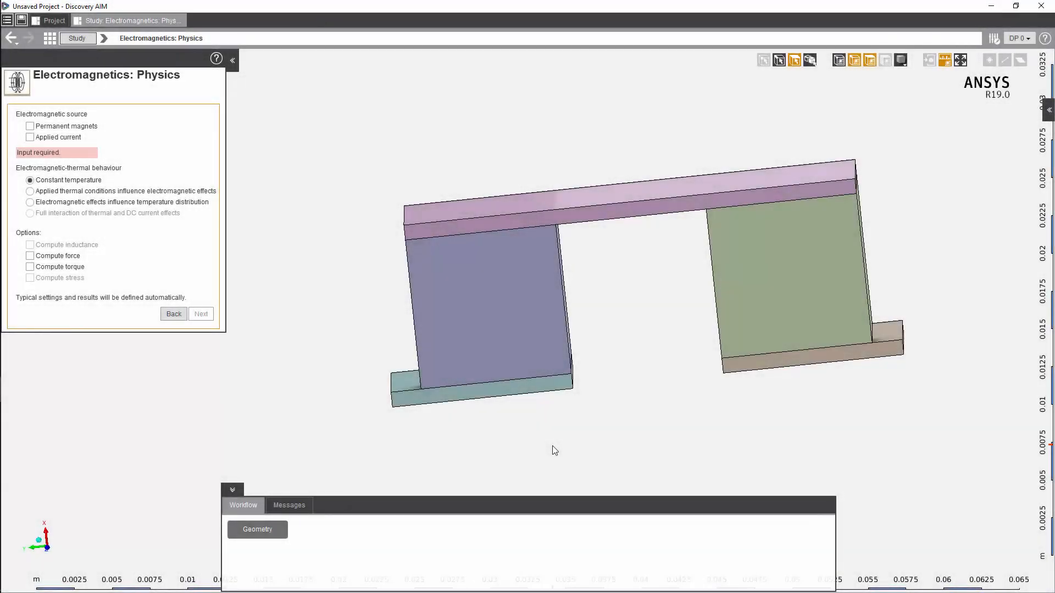
{"action": "mouse_move", "coordinate": [541, 431]}
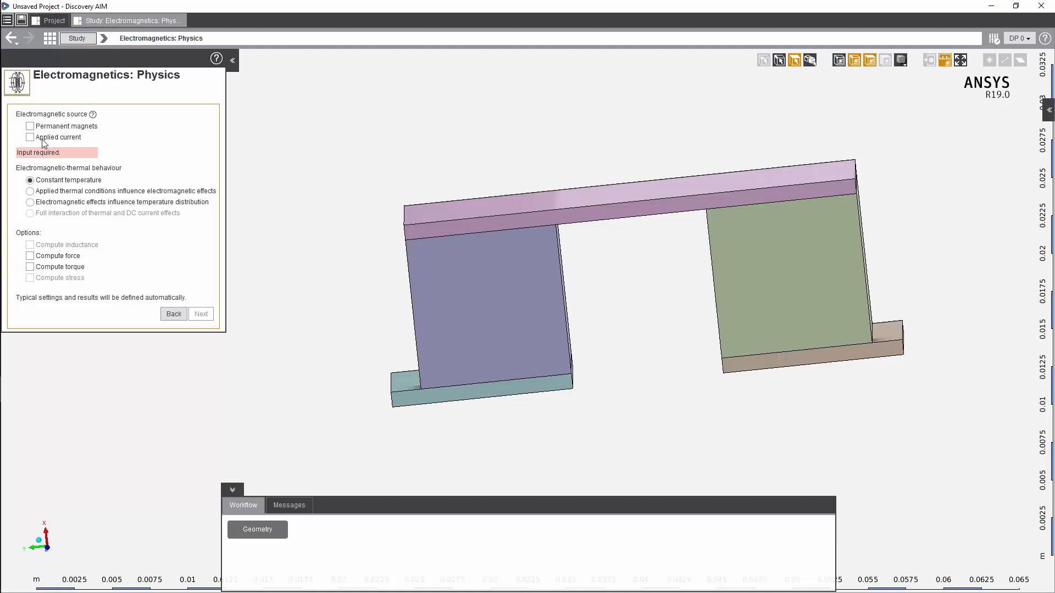
{"action": "left_click", "coordinate": [29, 137]}
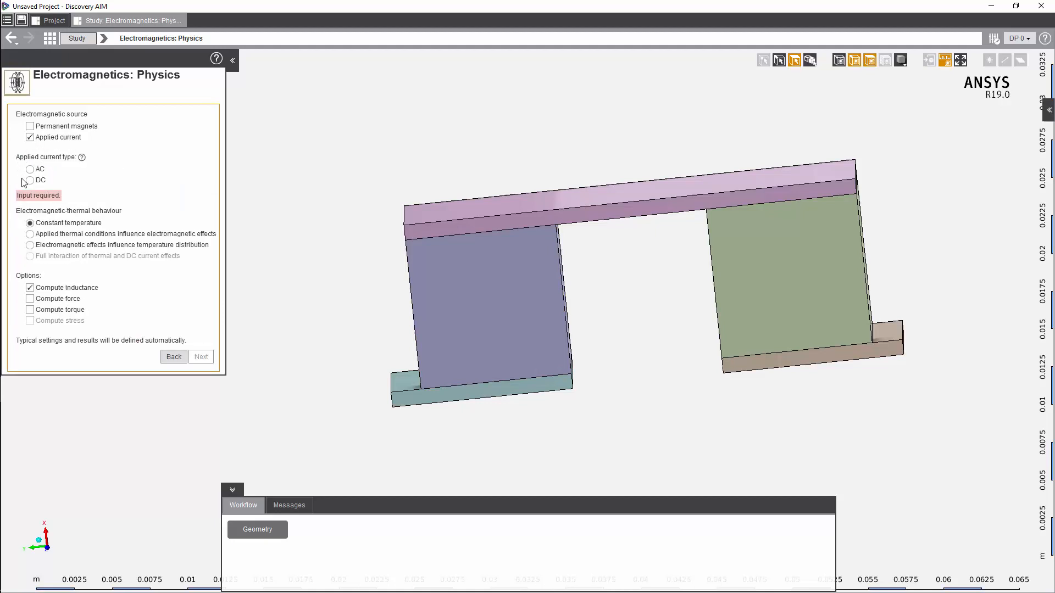
{"action": "left_click", "coordinate": [28, 182]}
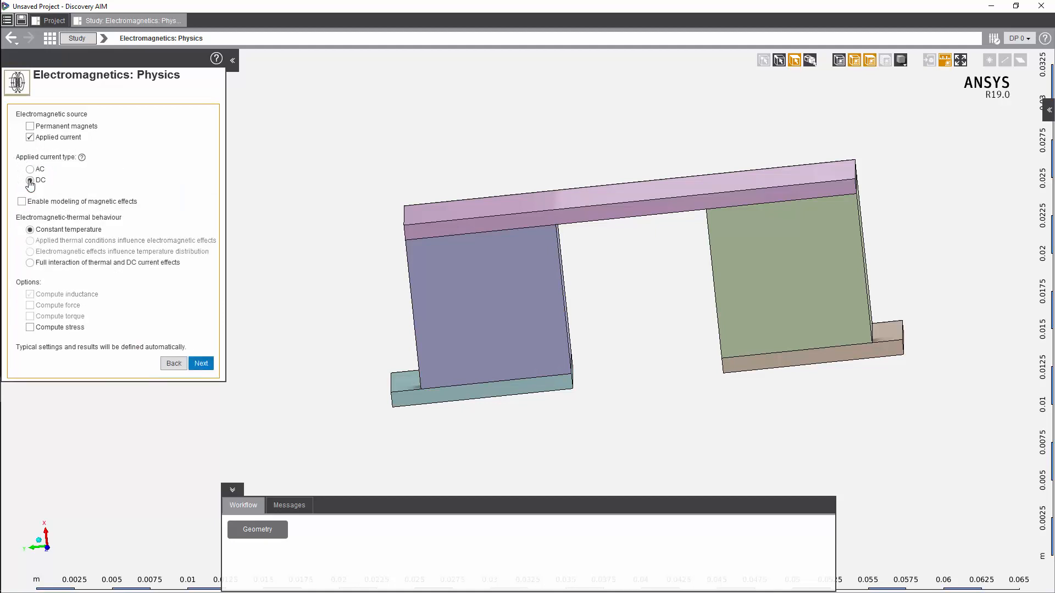
{"action": "left_click", "coordinate": [26, 180]}
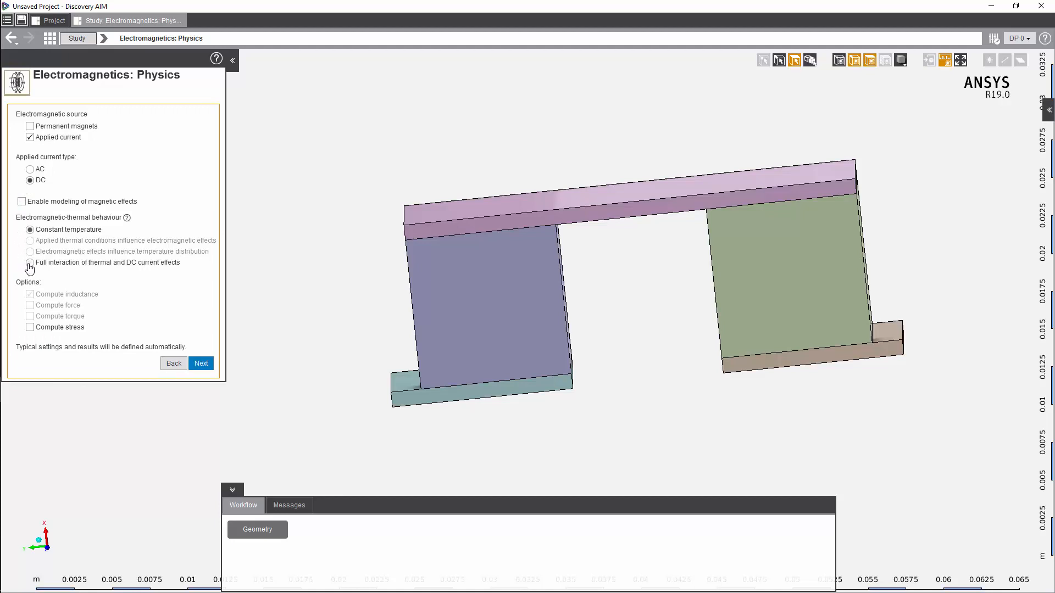
{"action": "left_click", "coordinate": [29, 263]}
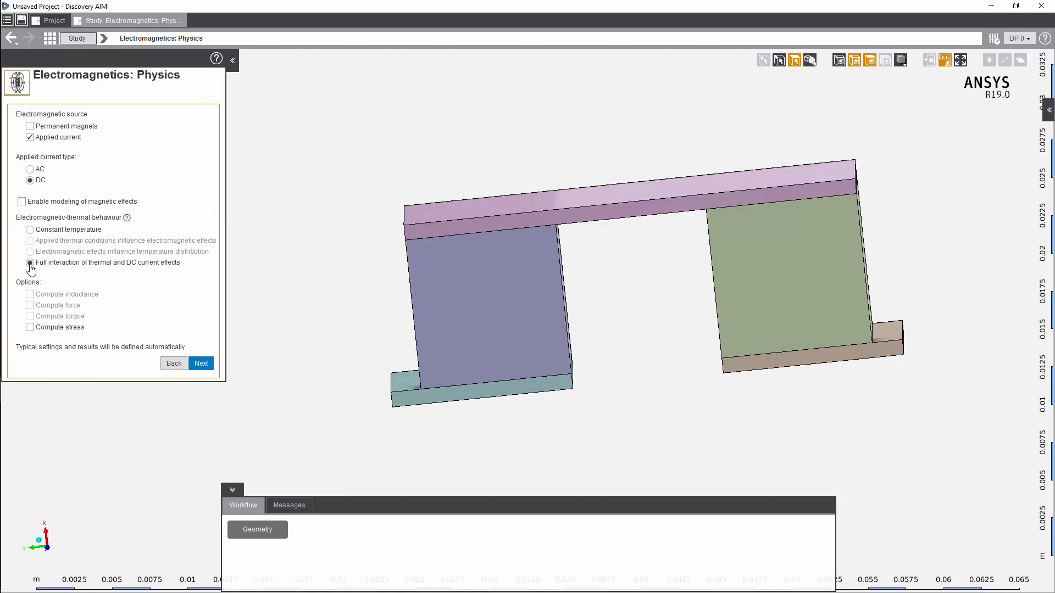
{"action": "left_click", "coordinate": [201, 363]}
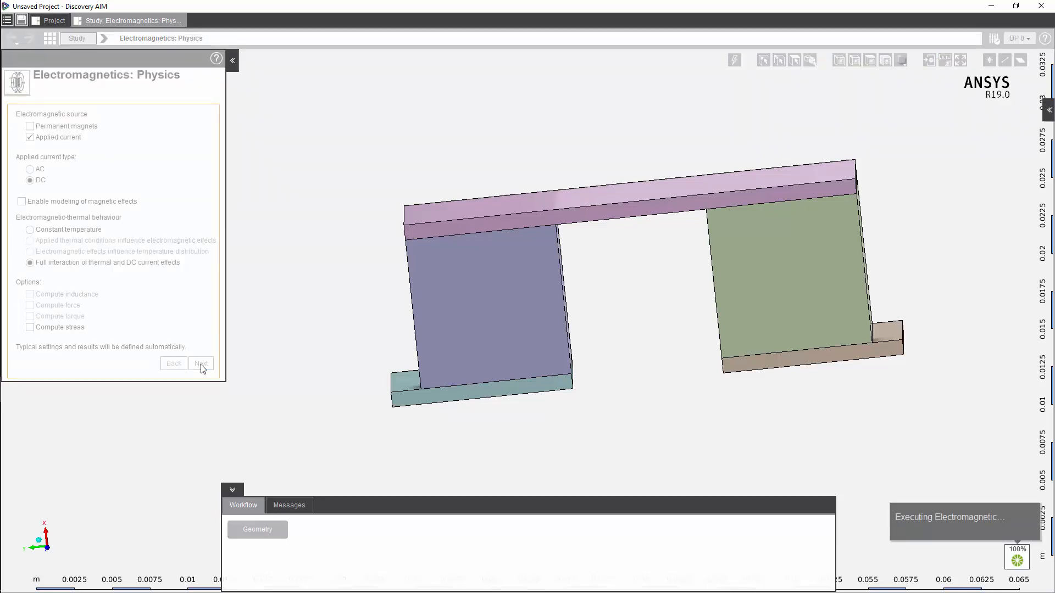
Give the solid region three materials: Copper on three volumes and Other on the two remaining volumes.
{"action": "left_click", "coordinate": [200, 363]}
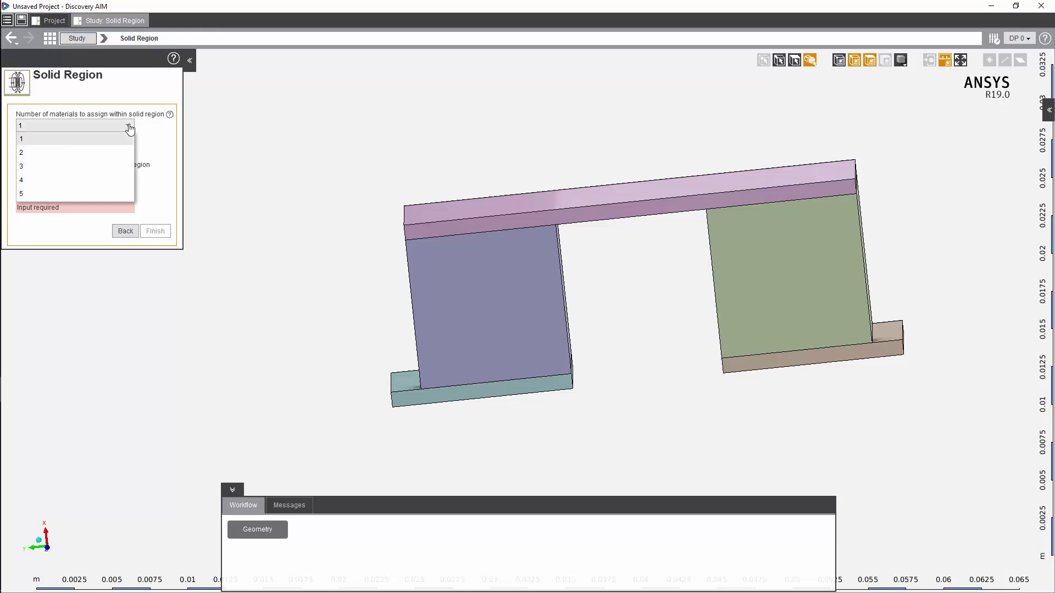
{"action": "left_click", "coordinate": [21, 165]}
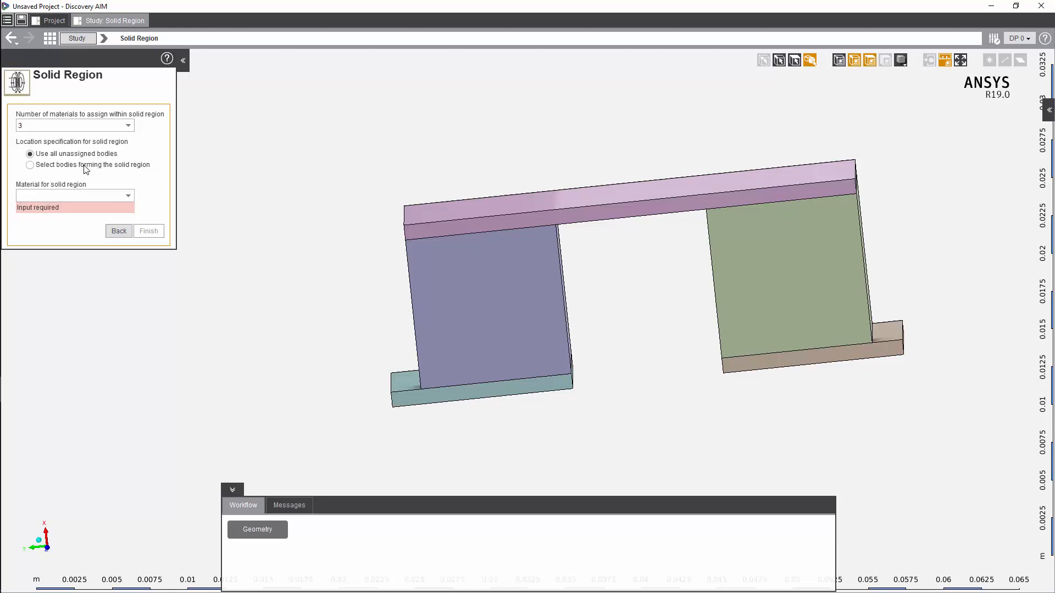
{"action": "left_click", "coordinate": [31, 165]}
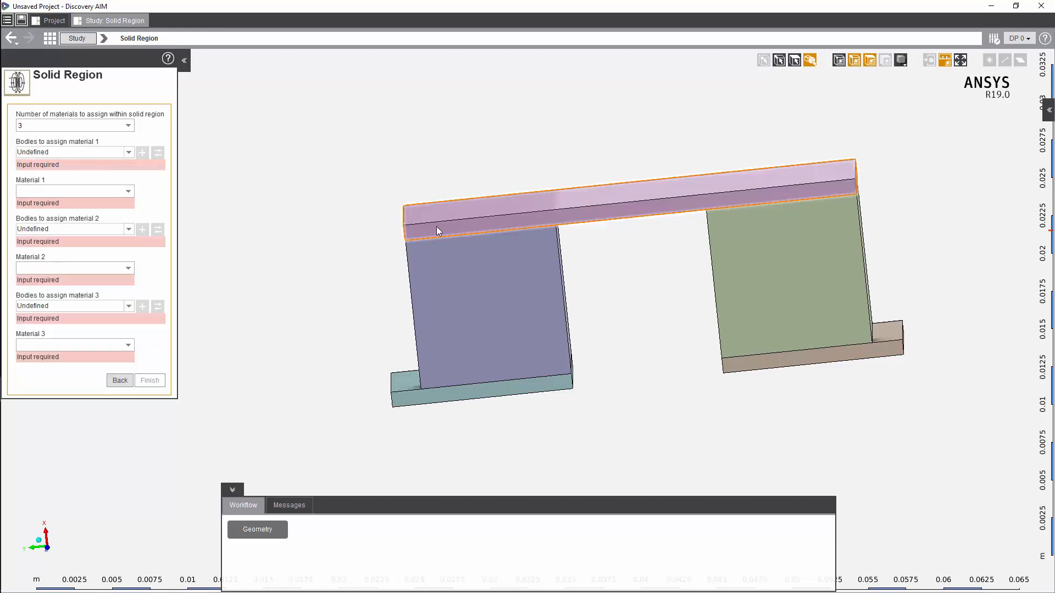
{"action": "left_click", "coordinate": [758, 367]}
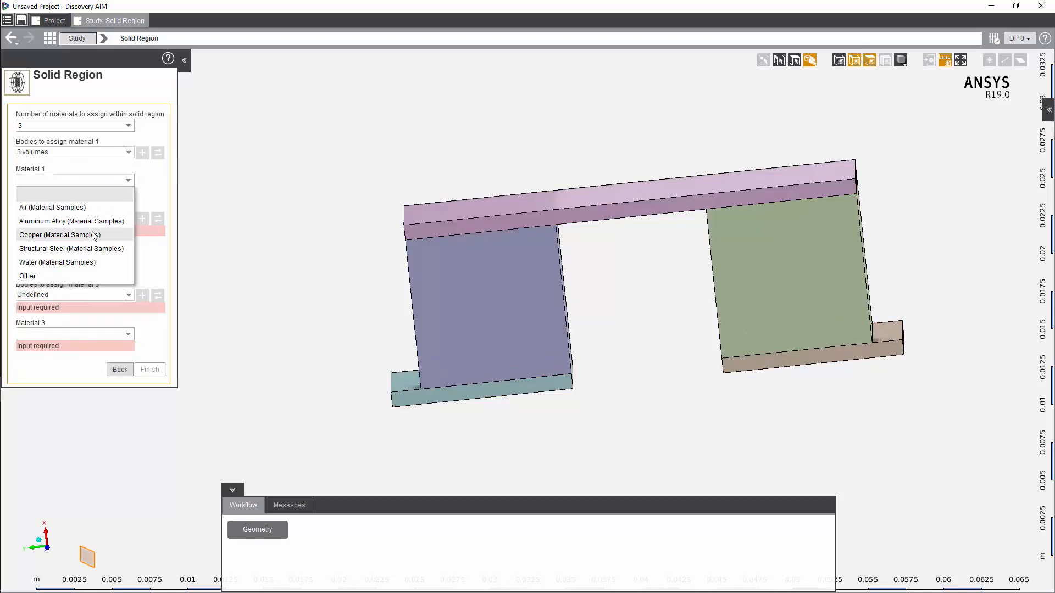
{"action": "left_click", "coordinate": [57, 234]}
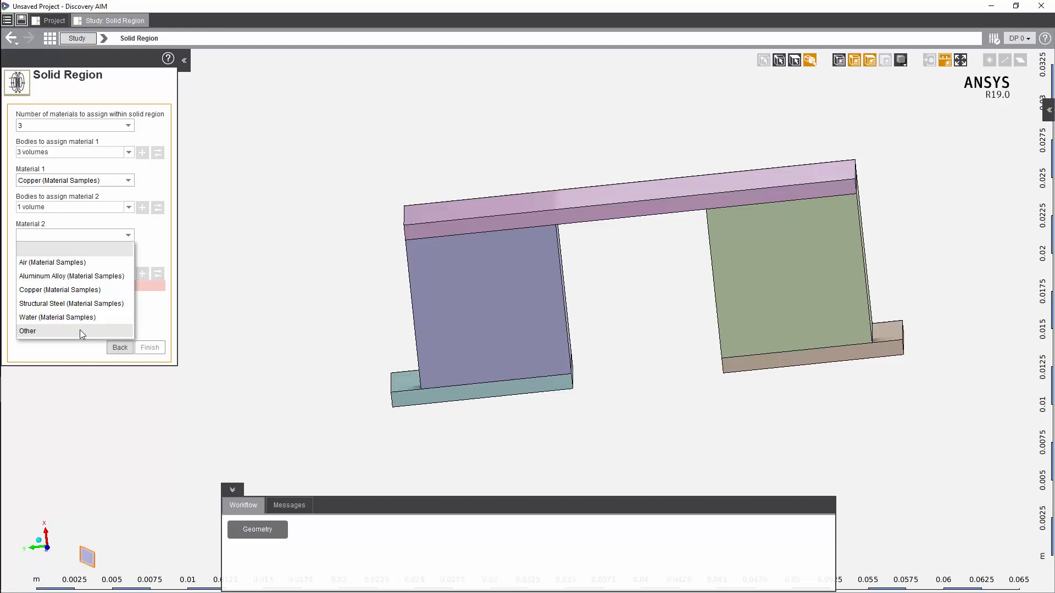
{"action": "left_click", "coordinate": [27, 331]}
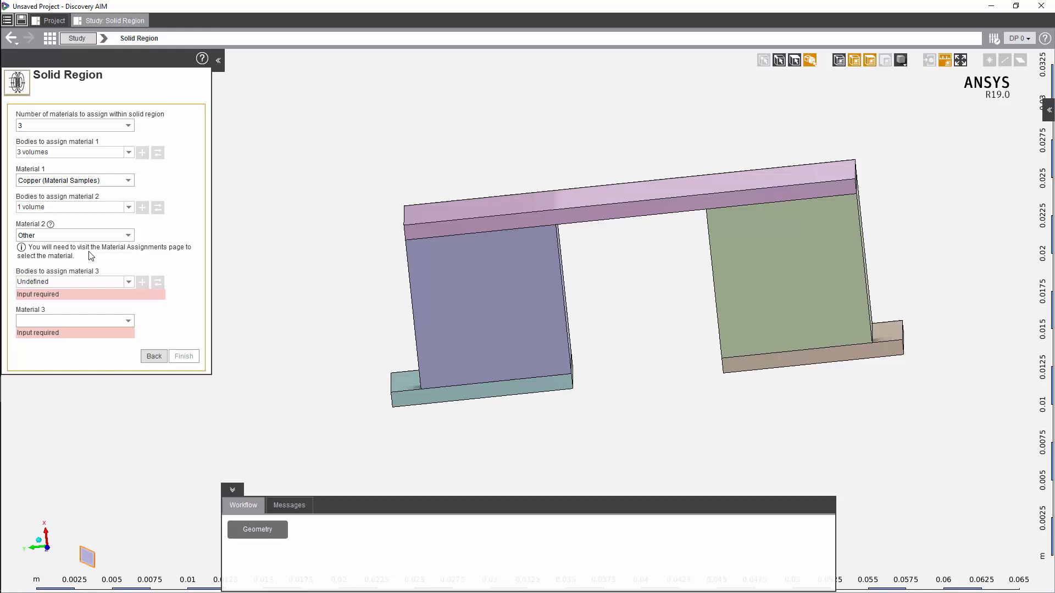
{"action": "mouse_move", "coordinate": [218, 265]}
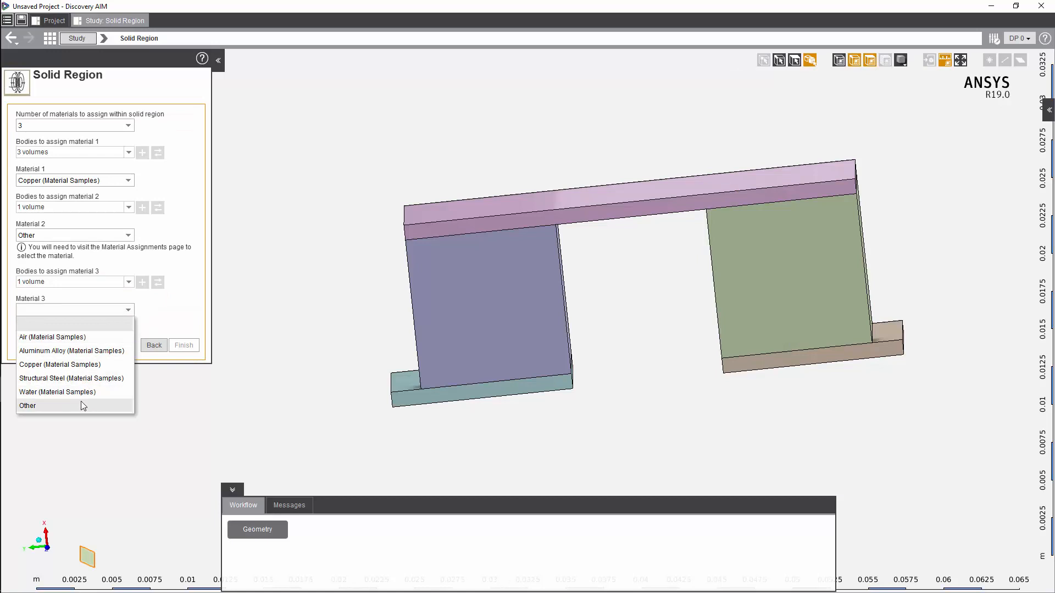
{"action": "left_click", "coordinate": [27, 405]}
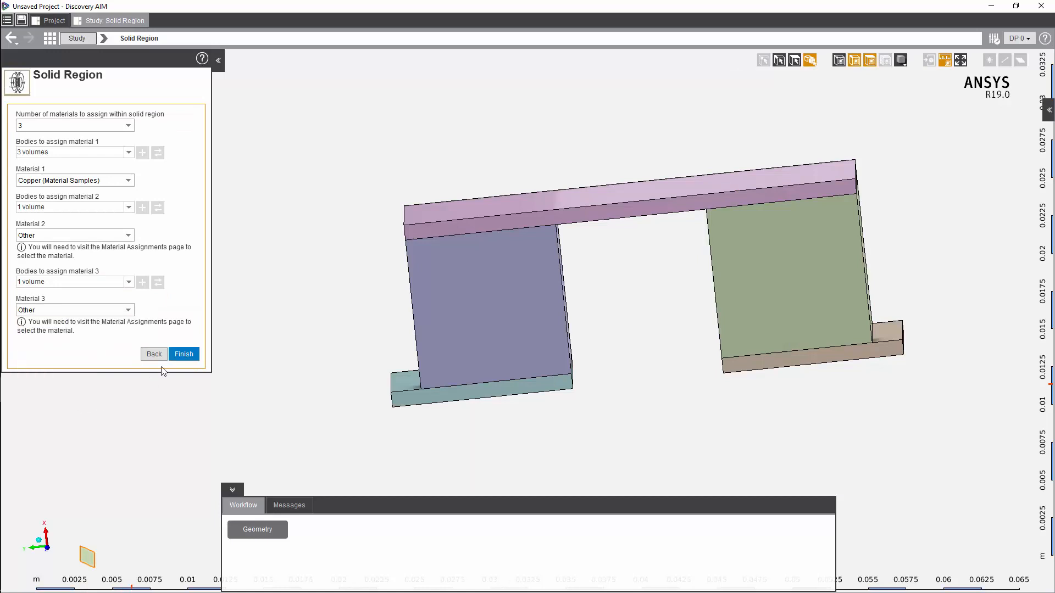
Finish creating the solid region so the template executes.
{"action": "left_click", "coordinate": [183, 354]}
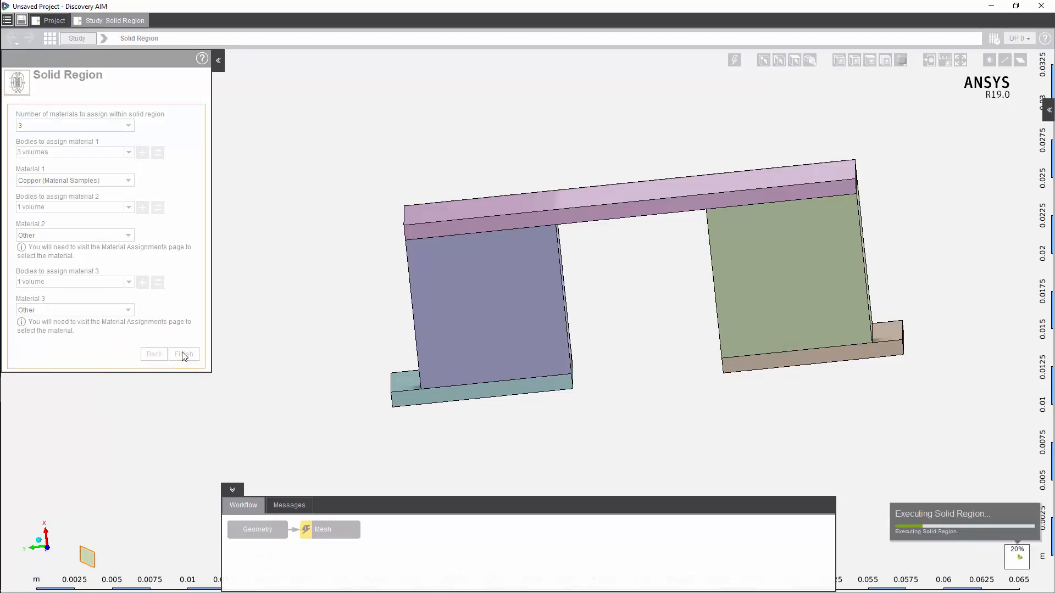
{"action": "left_click", "coordinate": [184, 354]}
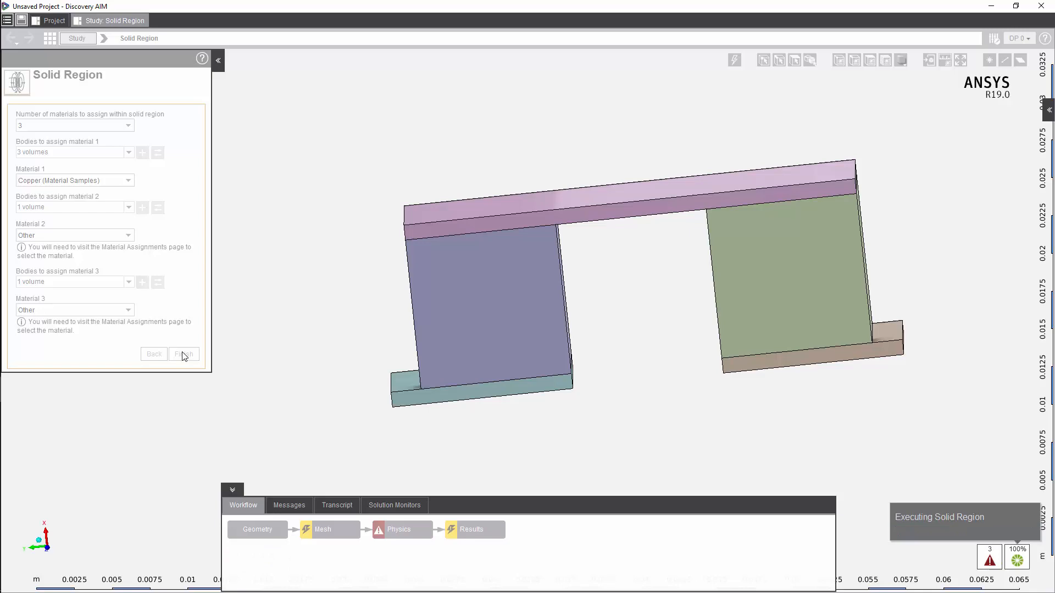
{"action": "left_click", "coordinate": [184, 354]}
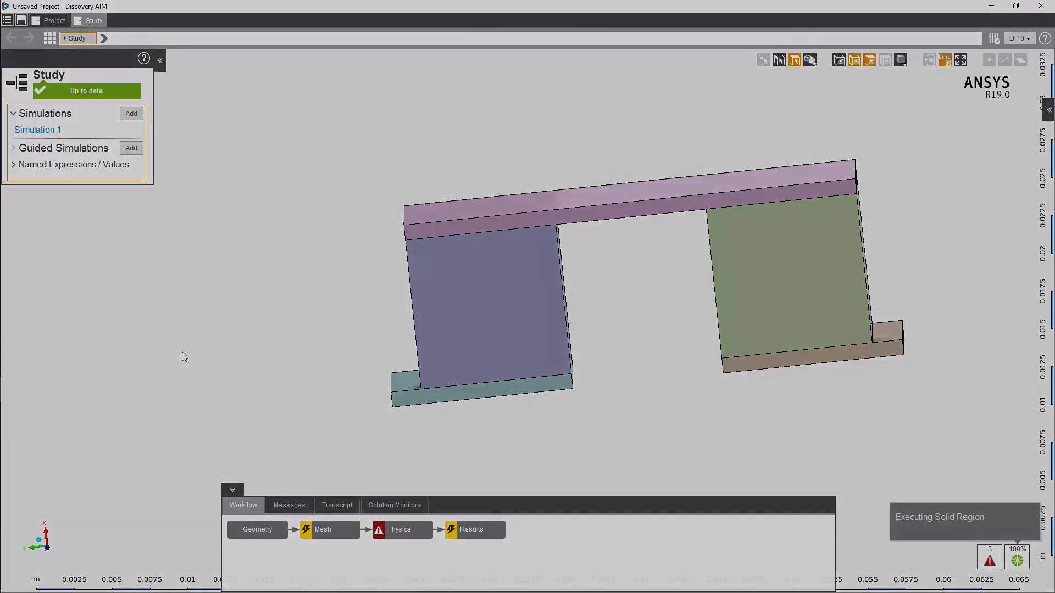
Open Simulation 1 showing its Geometry, Mesh, Physics and Results tasks.
{"action": "left_click", "coordinate": [37, 130]}
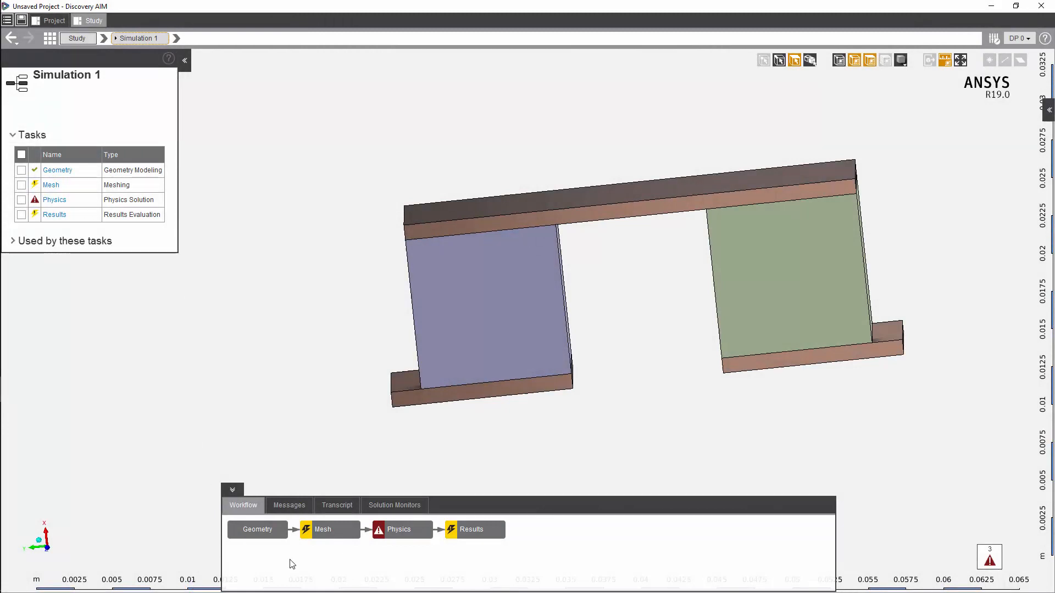
{"action": "mouse_move", "coordinate": [407, 553]}
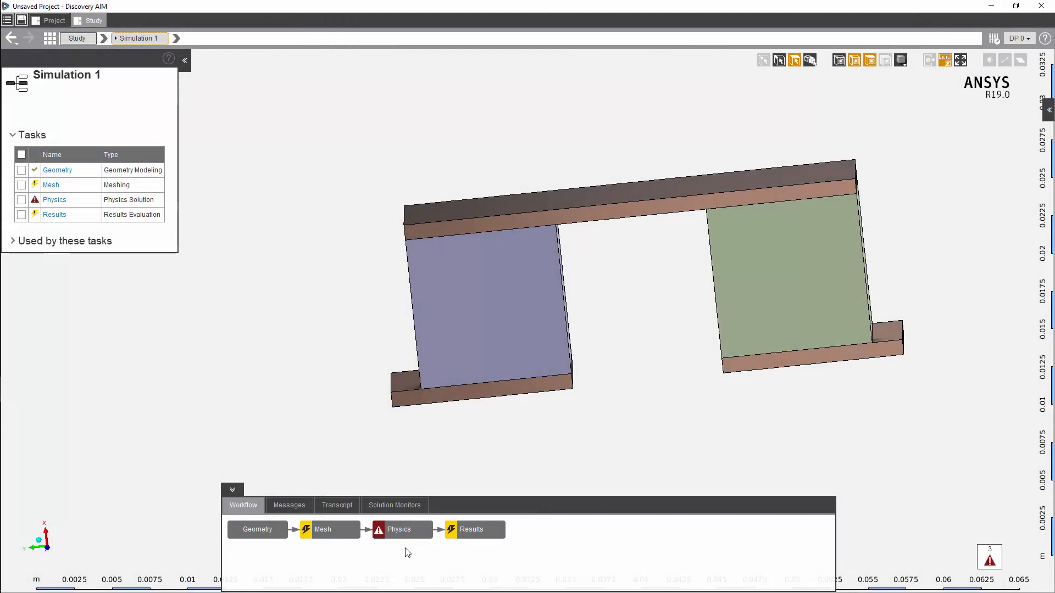
{"action": "left_click", "coordinate": [399, 530]}
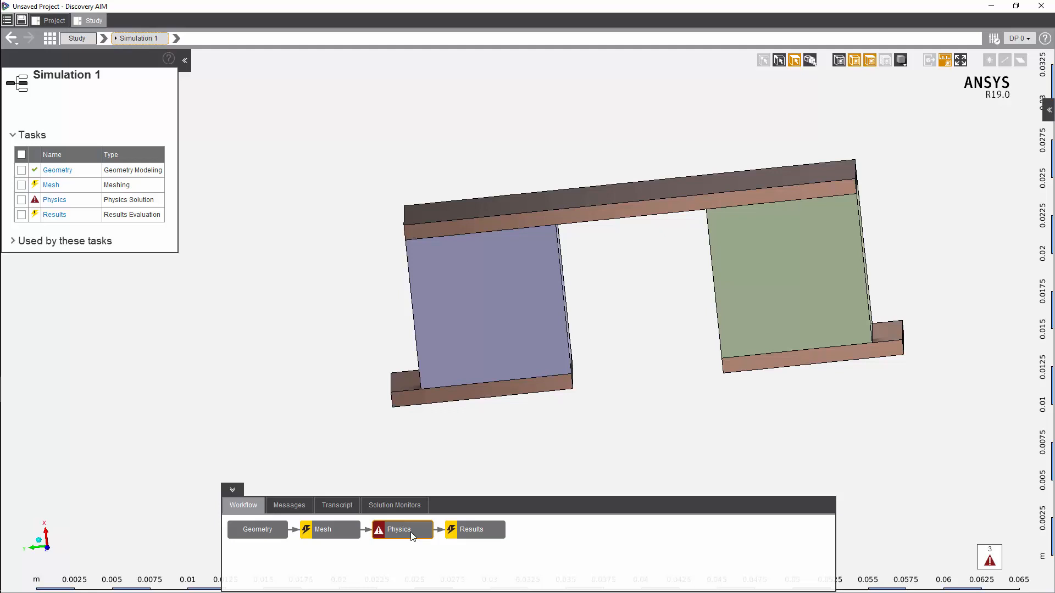
Show the Physics material assignments list with Copper complete and assignments 2 and 3 flagged.
{"action": "left_click", "coordinate": [399, 529]}
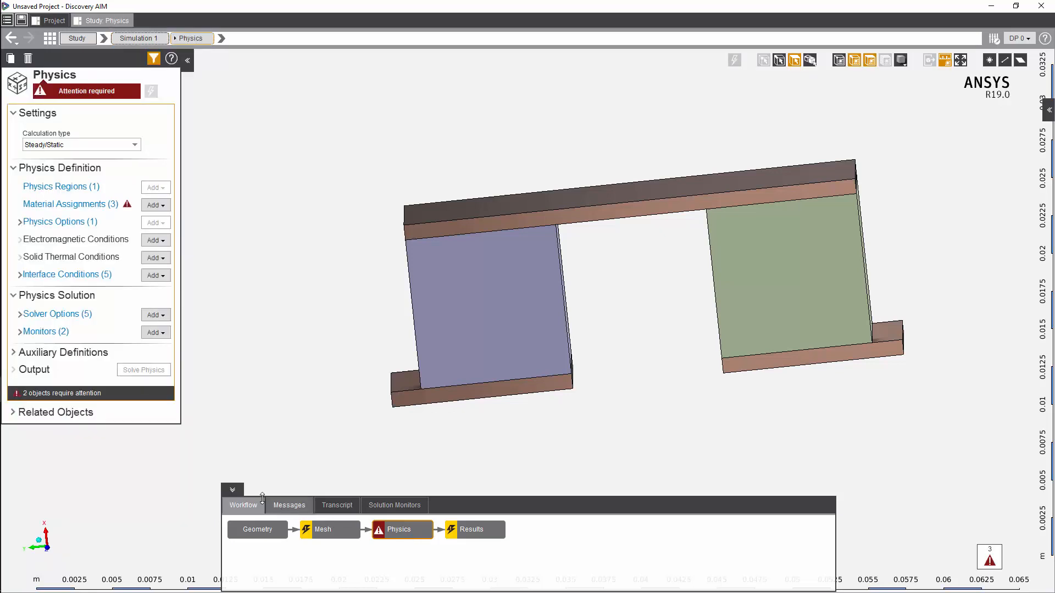
{"action": "left_click", "coordinate": [17, 275]}
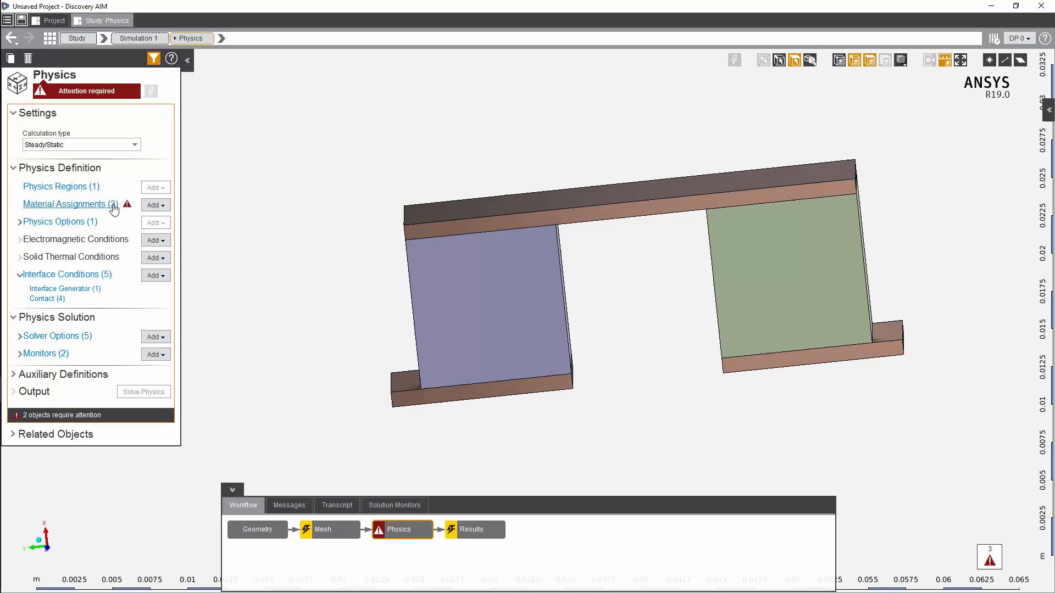
{"action": "left_click", "coordinate": [62, 204]}
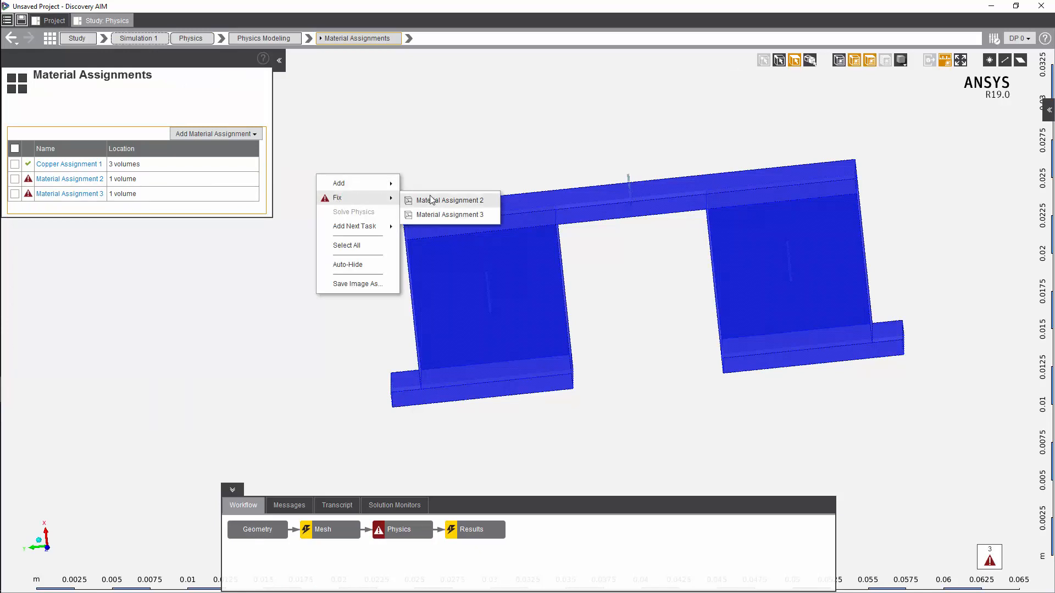
Fix Material Assignment 2 with a newly created N-Type Semiconductor material and show its definition.
{"action": "left_click", "coordinate": [452, 200]}
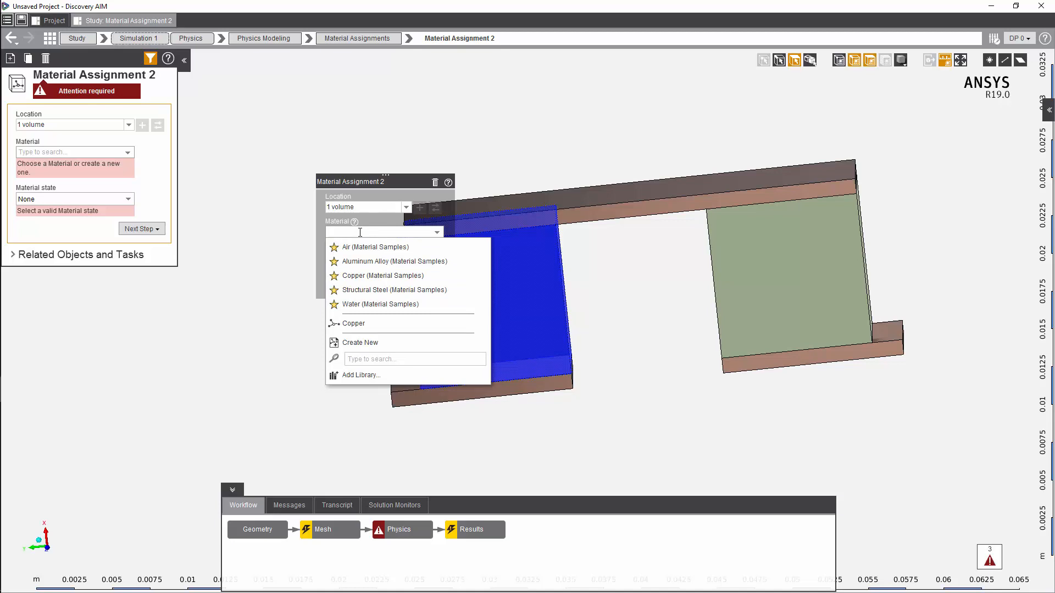
{"action": "type", "text": "N-Type Semiconductor"}
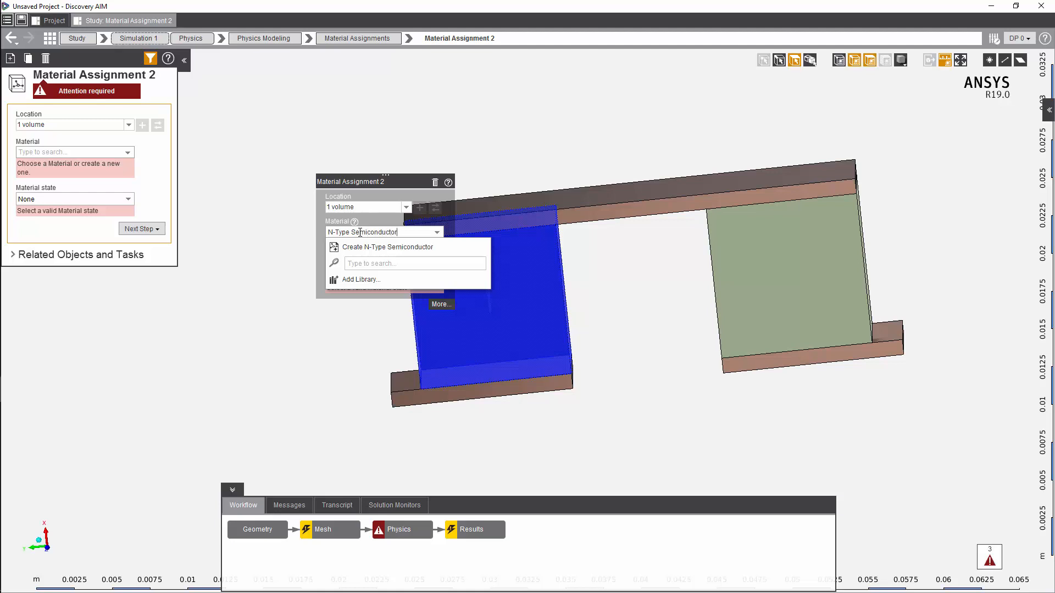
{"action": "left_click", "coordinate": [387, 246]}
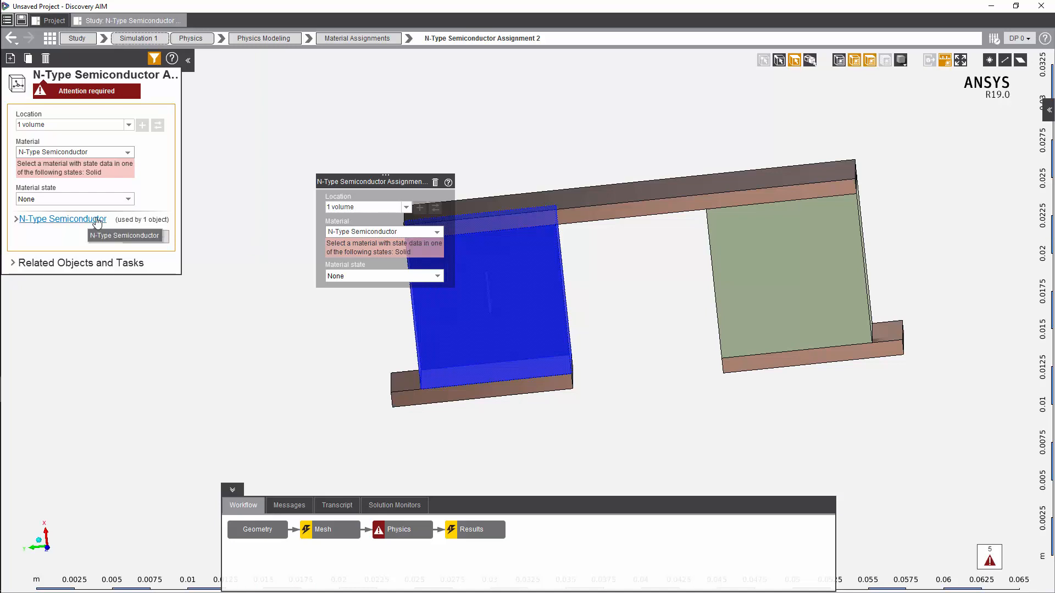
{"action": "left_click", "coordinate": [60, 219]}
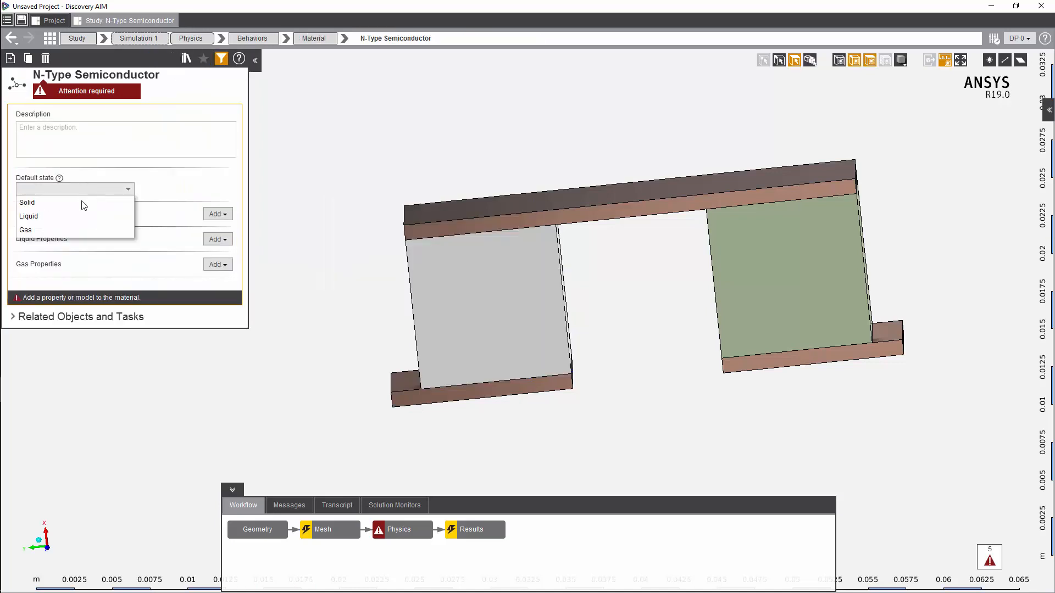
Define the semiconductor material as a solid with isotropic resistivity, Seebeck coefficient and thermal conductivity.
{"action": "left_click", "coordinate": [216, 213]}
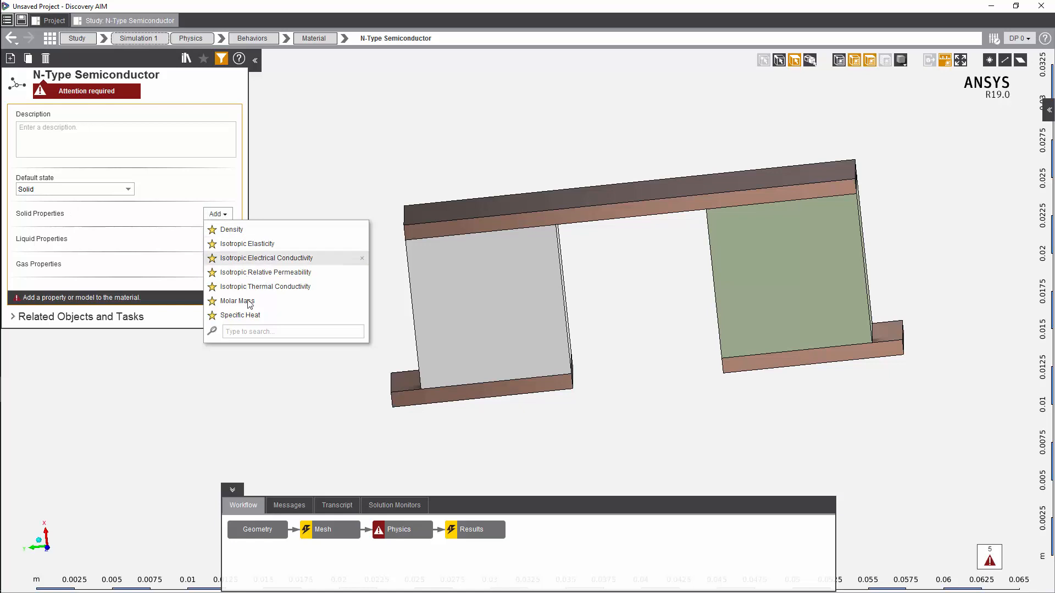
{"action": "type", "text": "Isot"}
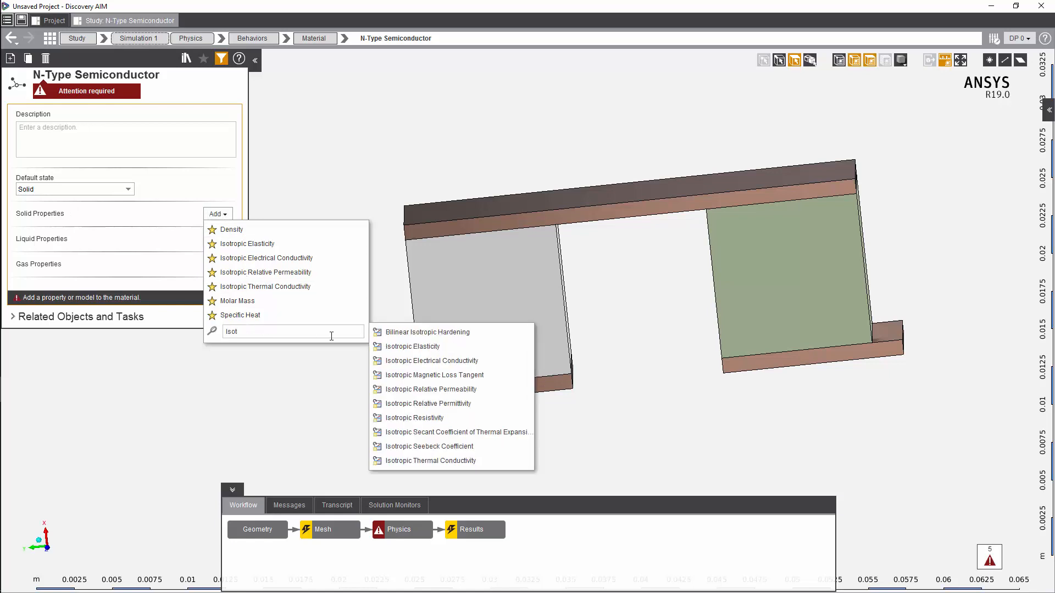
{"action": "left_click", "coordinate": [413, 418]}
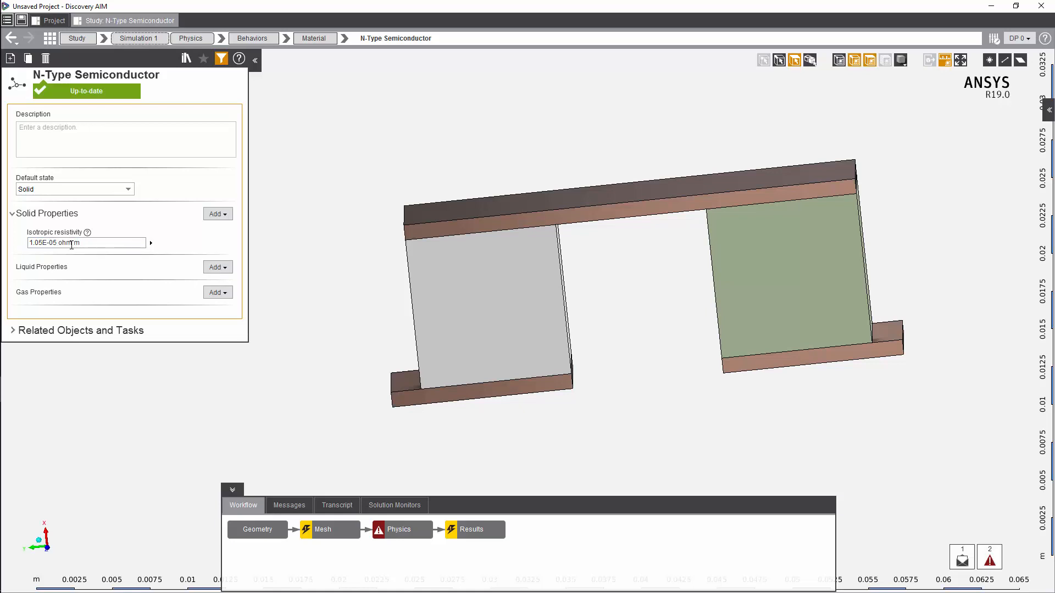
{"action": "left_click", "coordinate": [217, 214]}
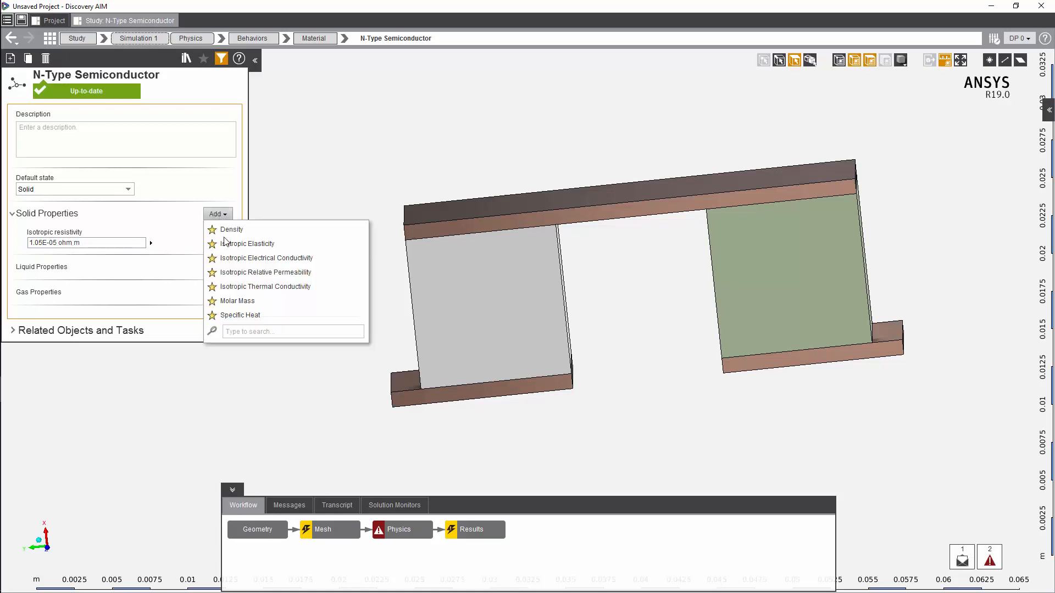
{"action": "type", "text": "Iso"}
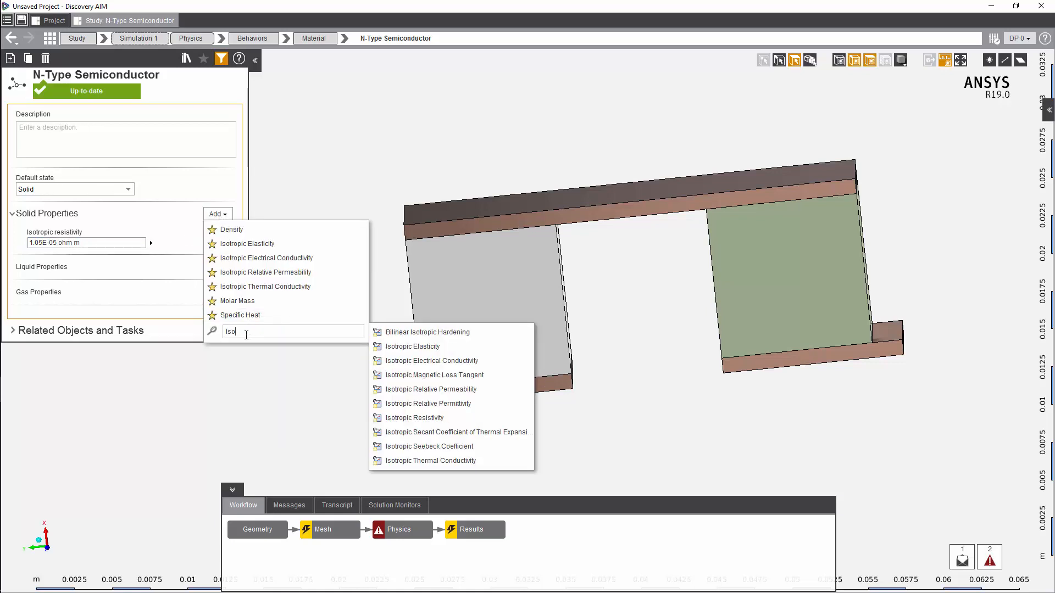
{"action": "left_click", "coordinate": [429, 446]}
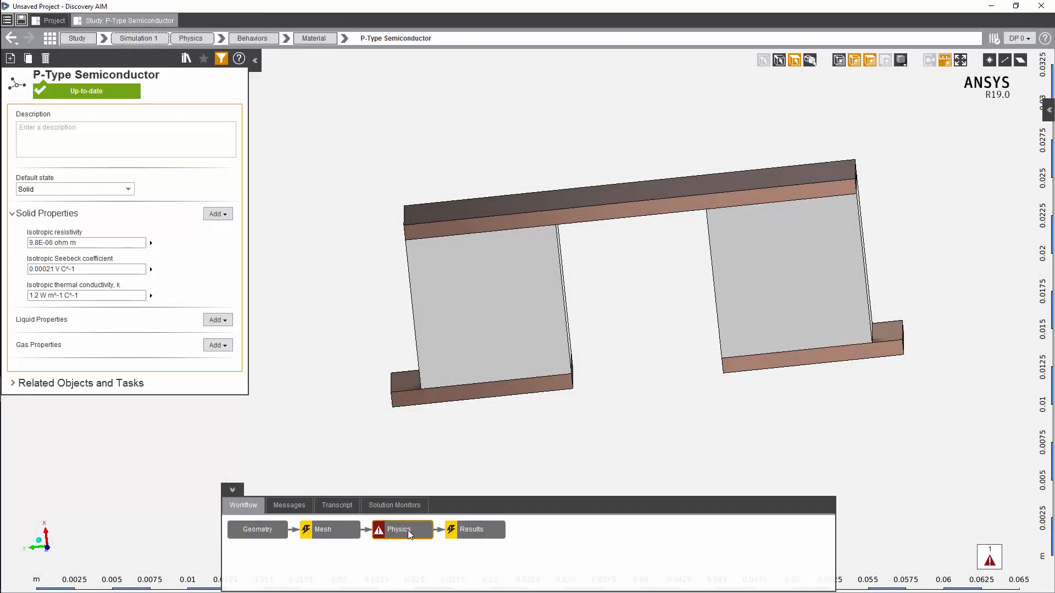
{"action": "left_click", "coordinate": [402, 530]}
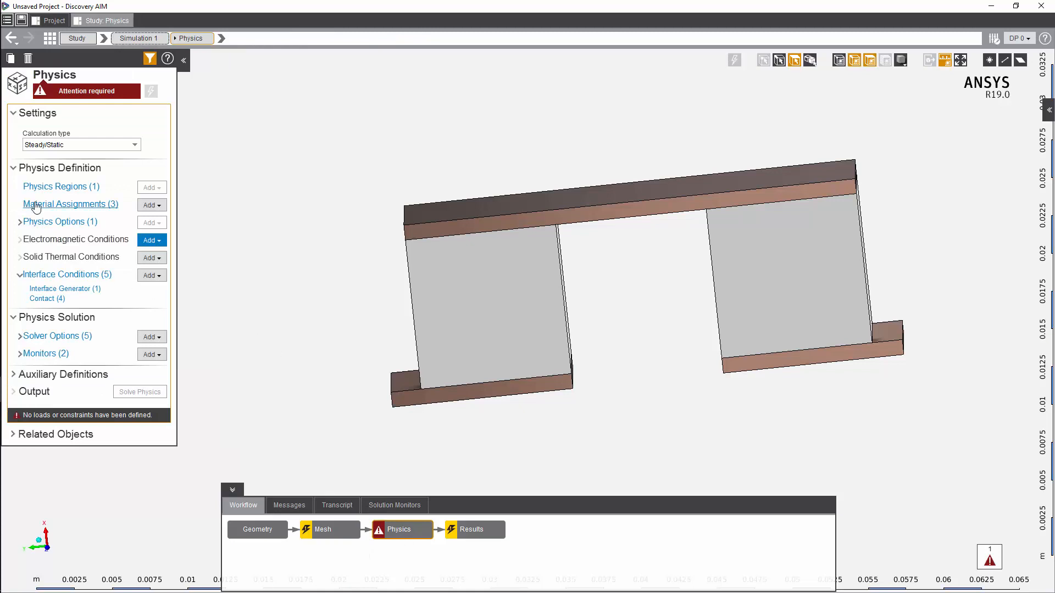
Review the Copper, N-Type and P-Type Semiconductor assignments, all complete.
{"action": "left_click", "coordinate": [69, 204]}
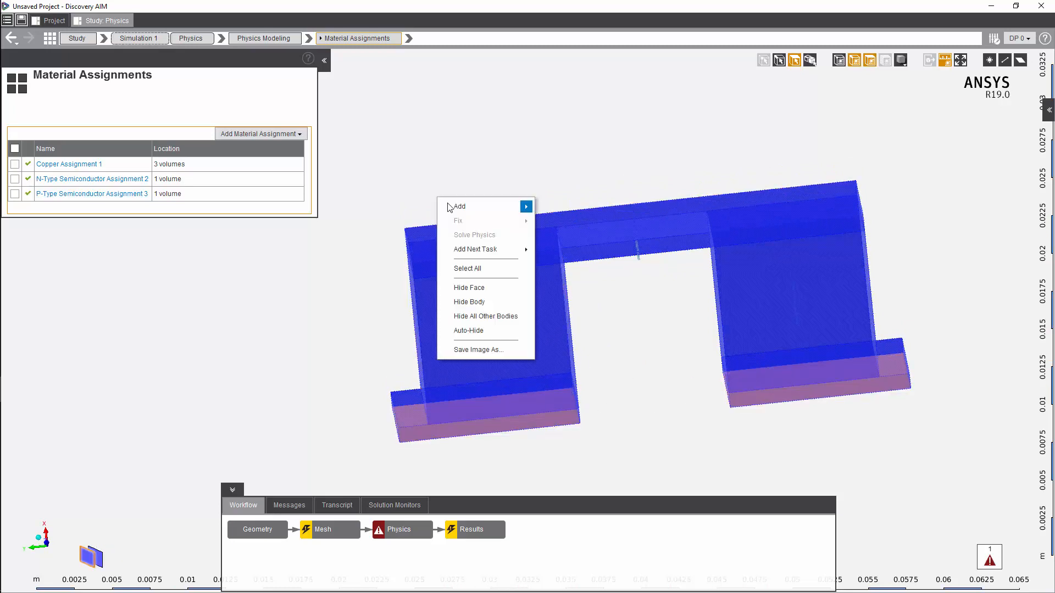
{"action": "mouse_move", "coordinate": [591, 237]}
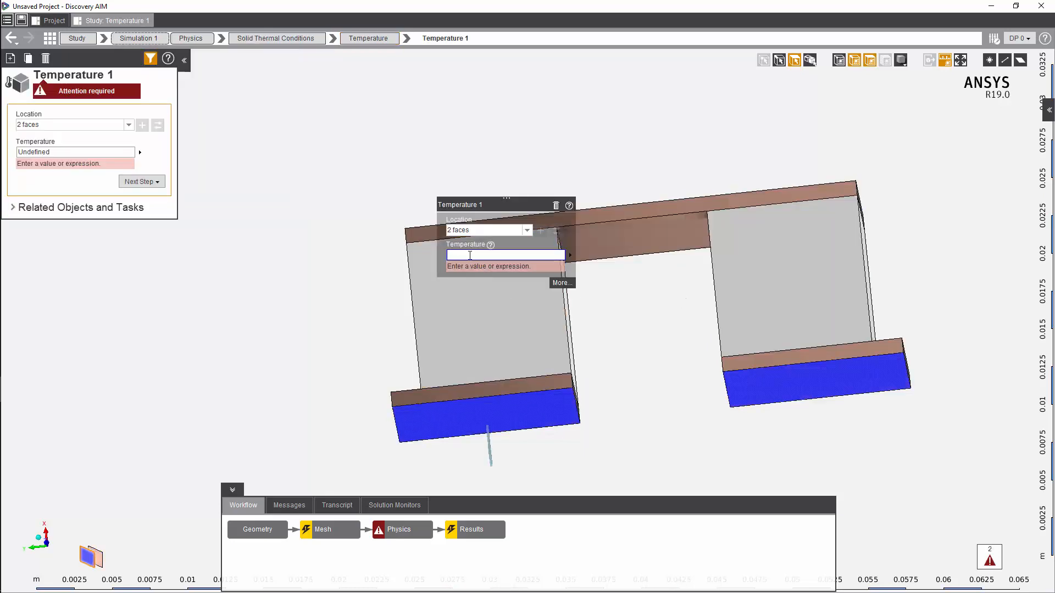
Apply a Voltage 1 condition of 0 V to one end face of the cooler.
{"action": "type", "text": "54 C"}
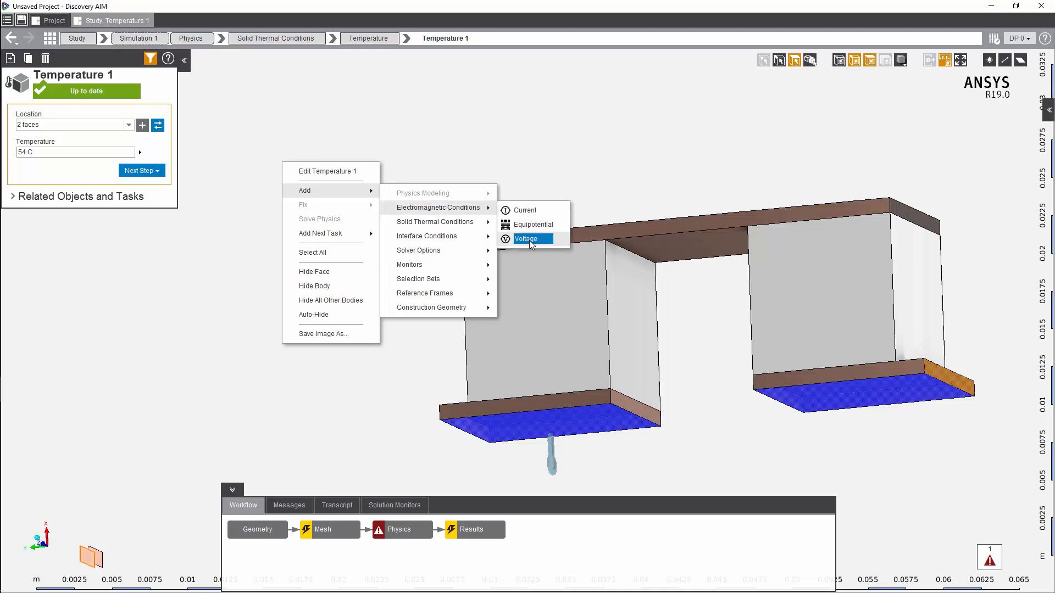
{"action": "left_click", "coordinate": [525, 239]}
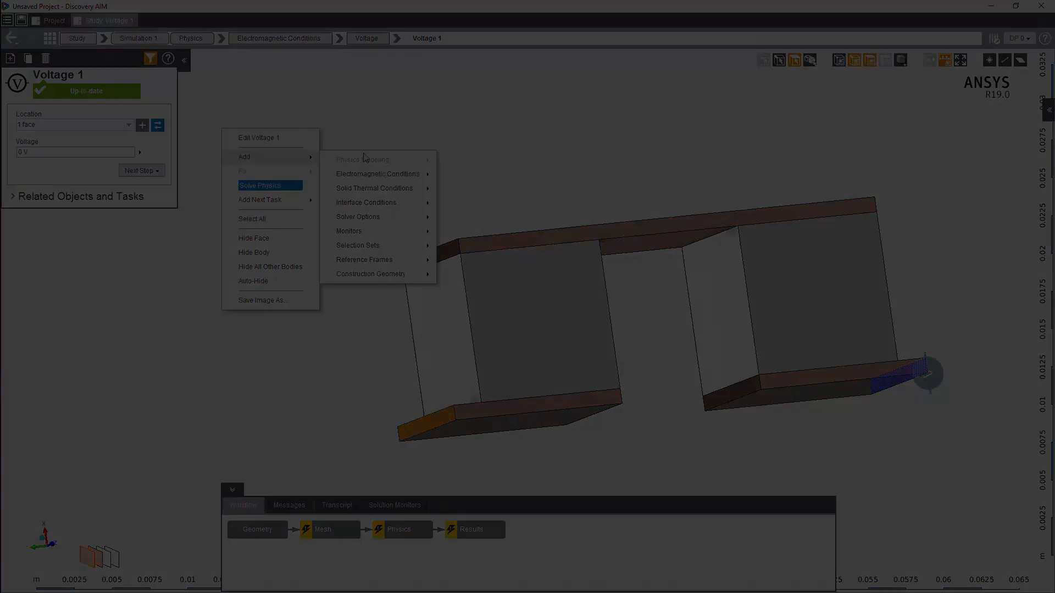
{"action": "left_click", "coordinate": [374, 188]}
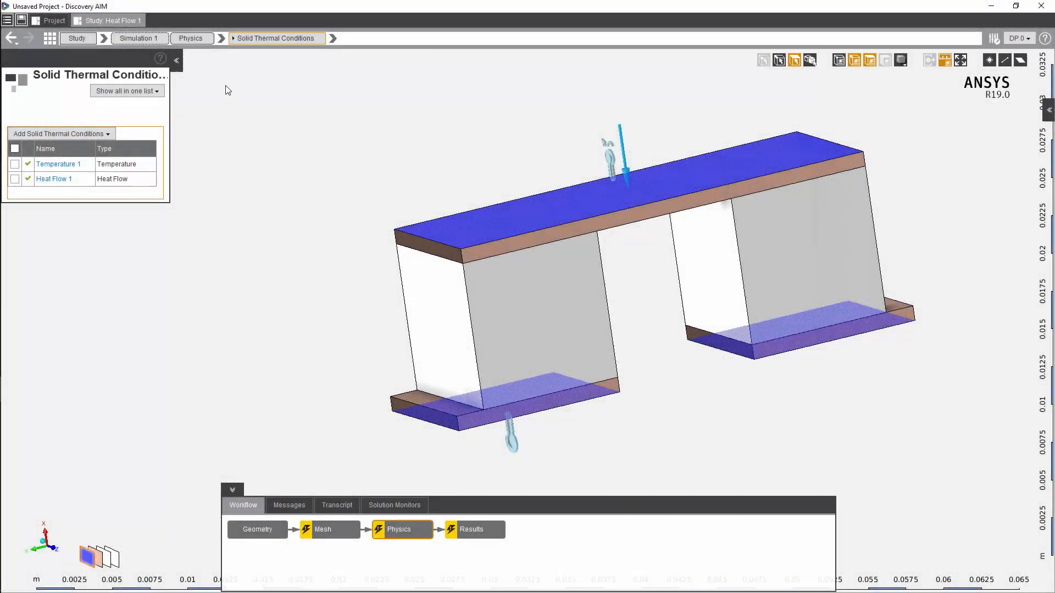
Review Heat Flow 1, then Voltage 1 and Current 1 on opposite end faces in Electromagnetic Conditions.
{"action": "left_click", "coordinate": [54, 178]}
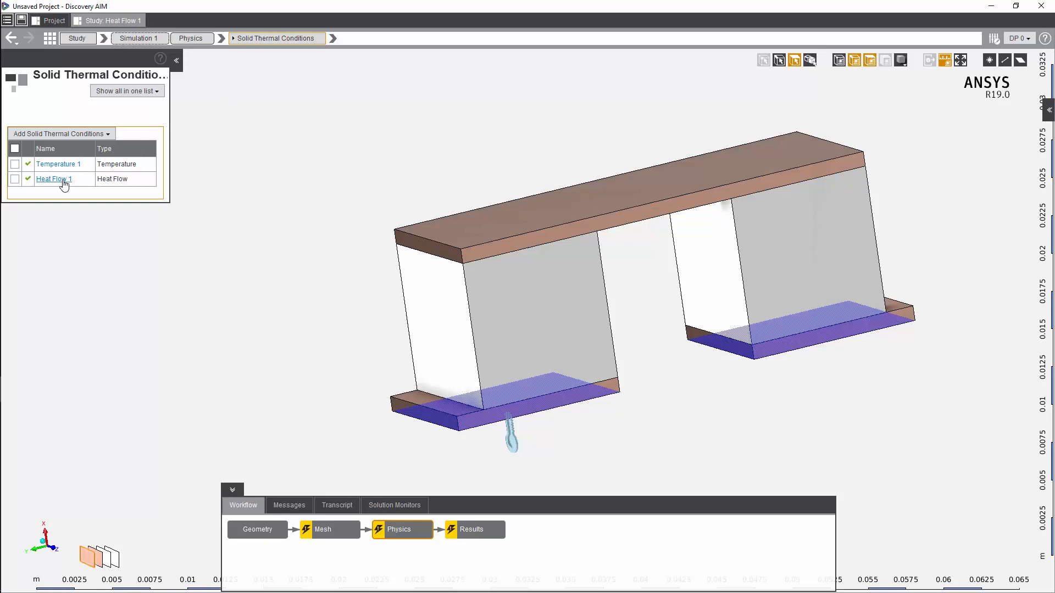
{"action": "left_click", "coordinate": [224, 38]}
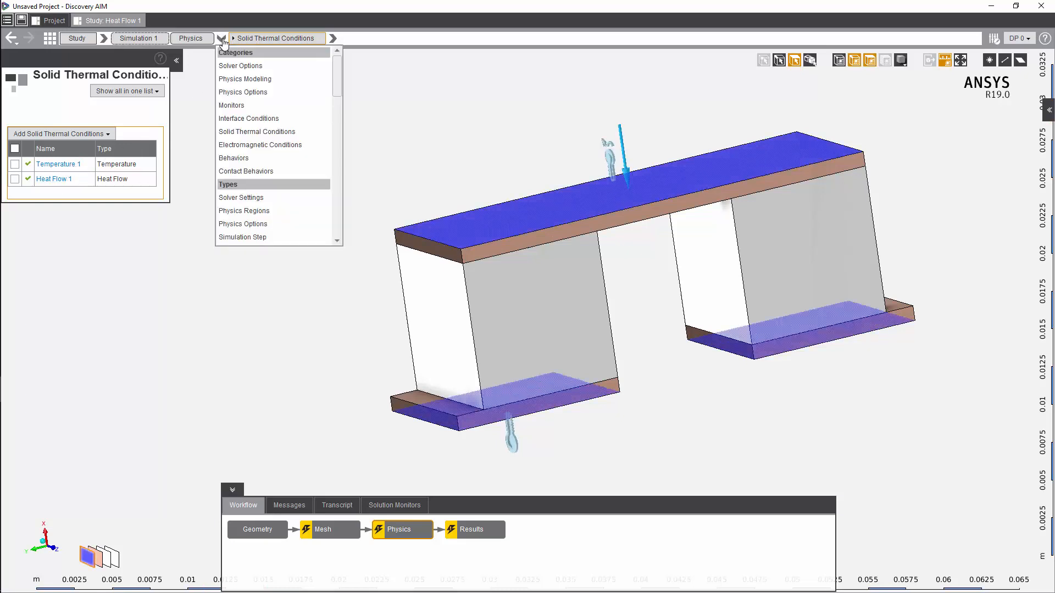
{"action": "left_click", "coordinate": [260, 145]}
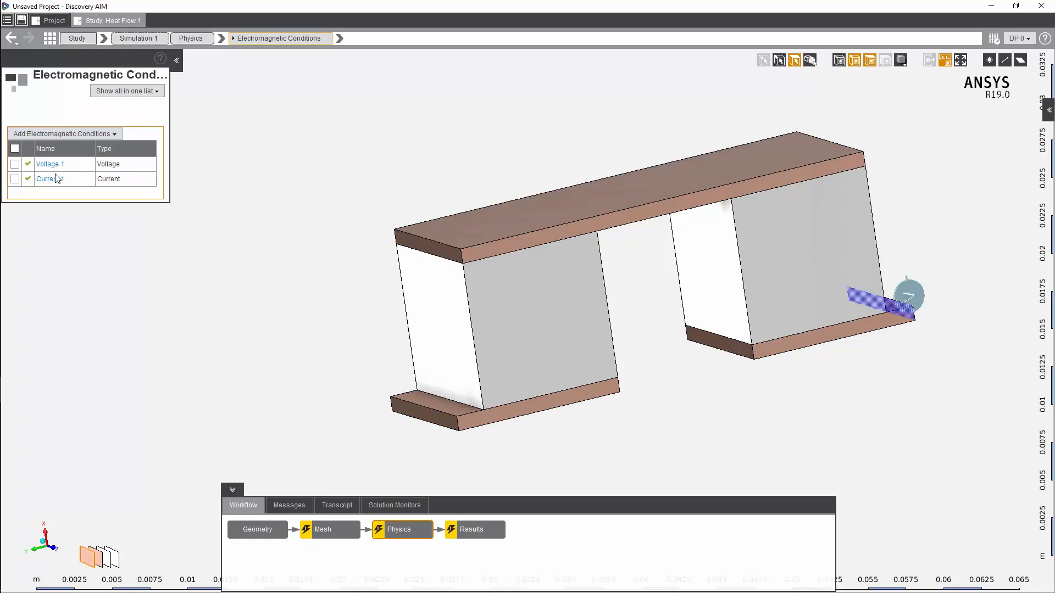
{"action": "left_click", "coordinate": [49, 178]}
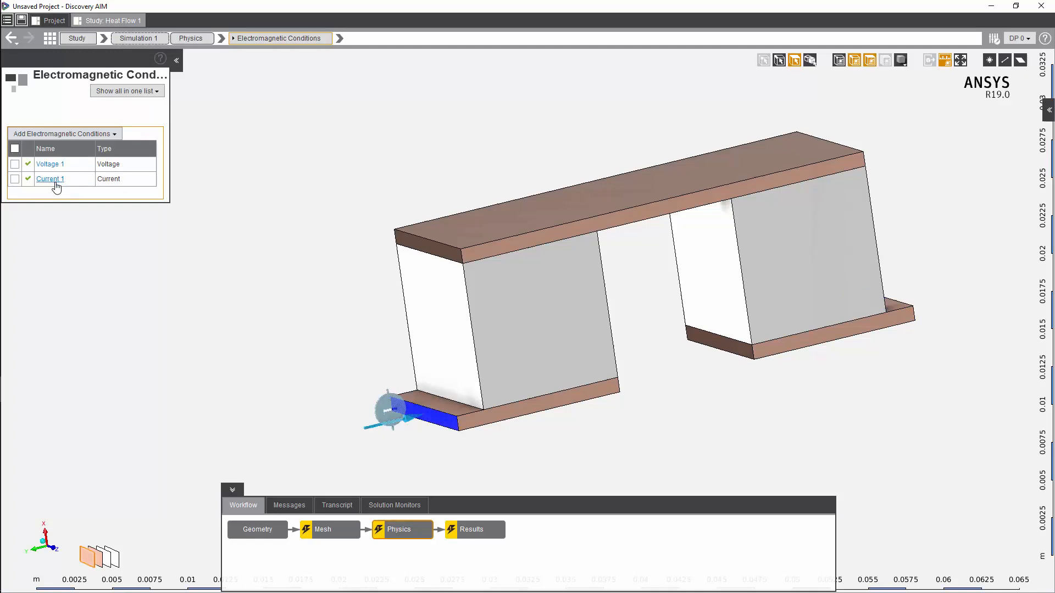
{"action": "left_click", "coordinate": [50, 178]}
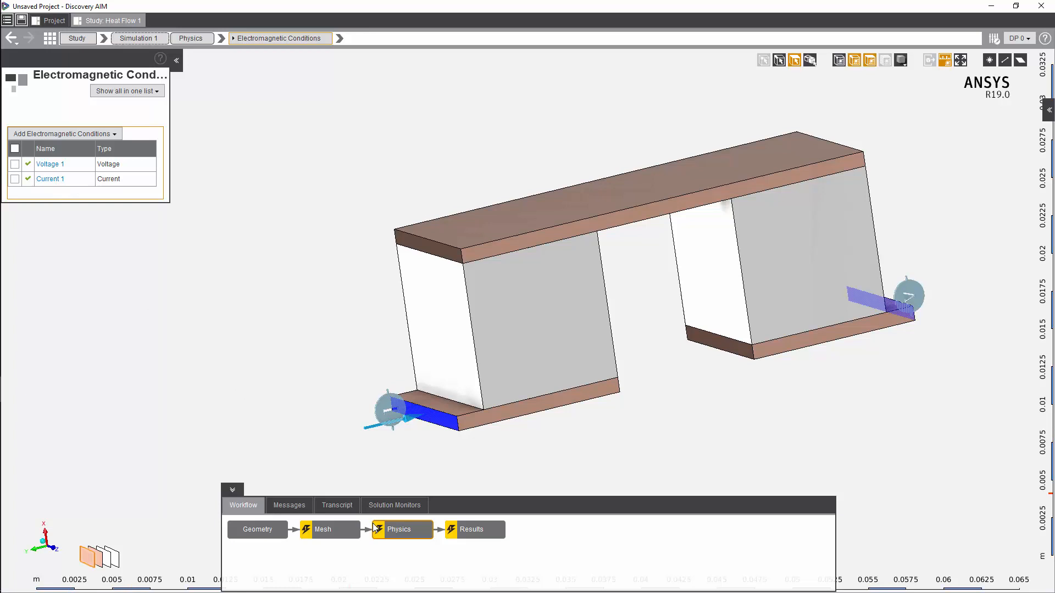
{"action": "right_click", "coordinate": [400, 529]}
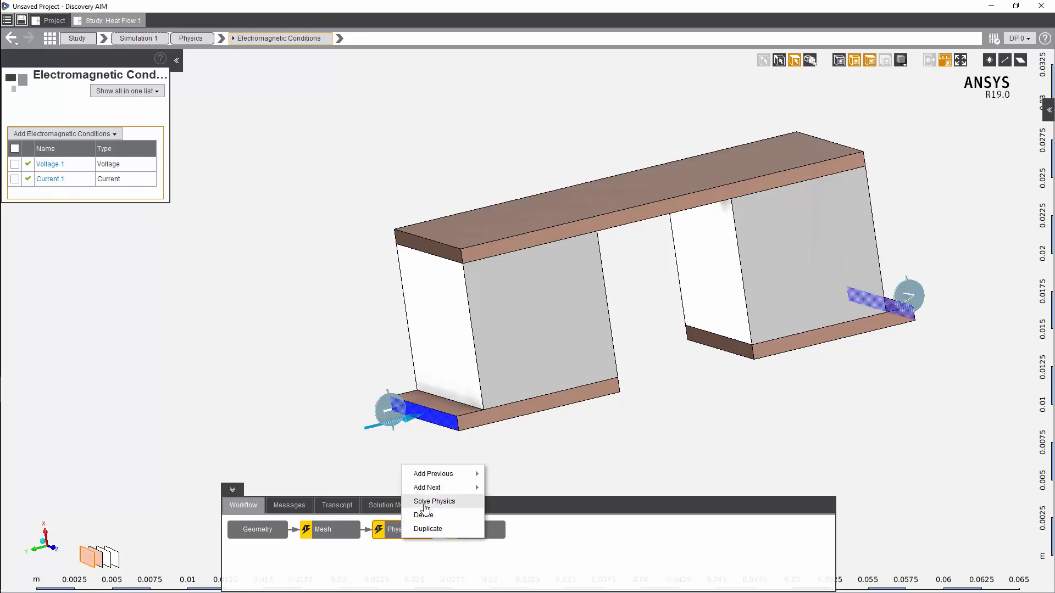
Solve the physics and move to the Results step listing three result objects.
{"action": "left_click", "coordinate": [434, 501]}
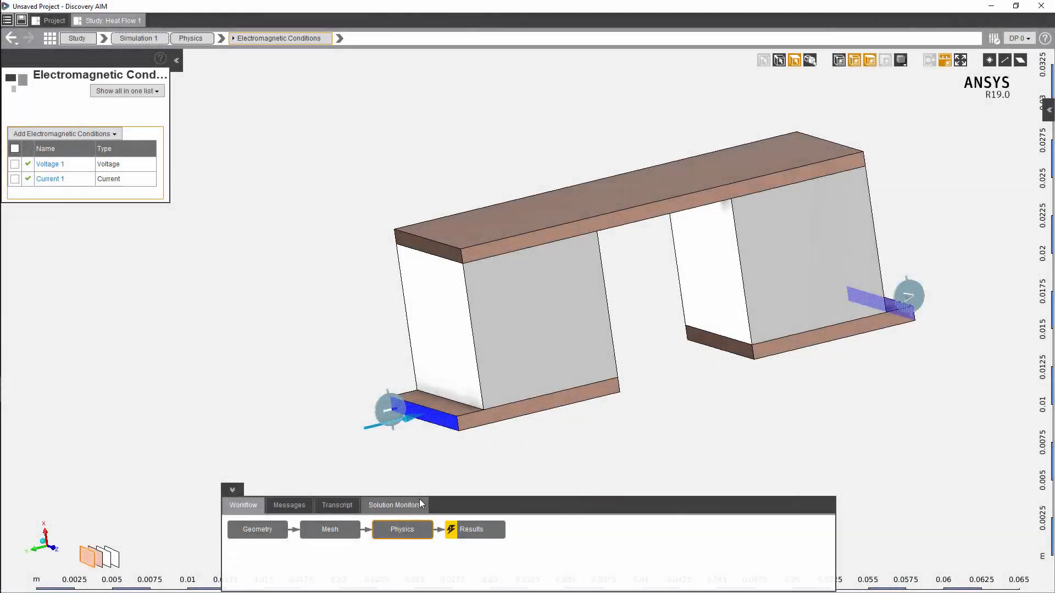
{"action": "left_click", "coordinate": [471, 530]}
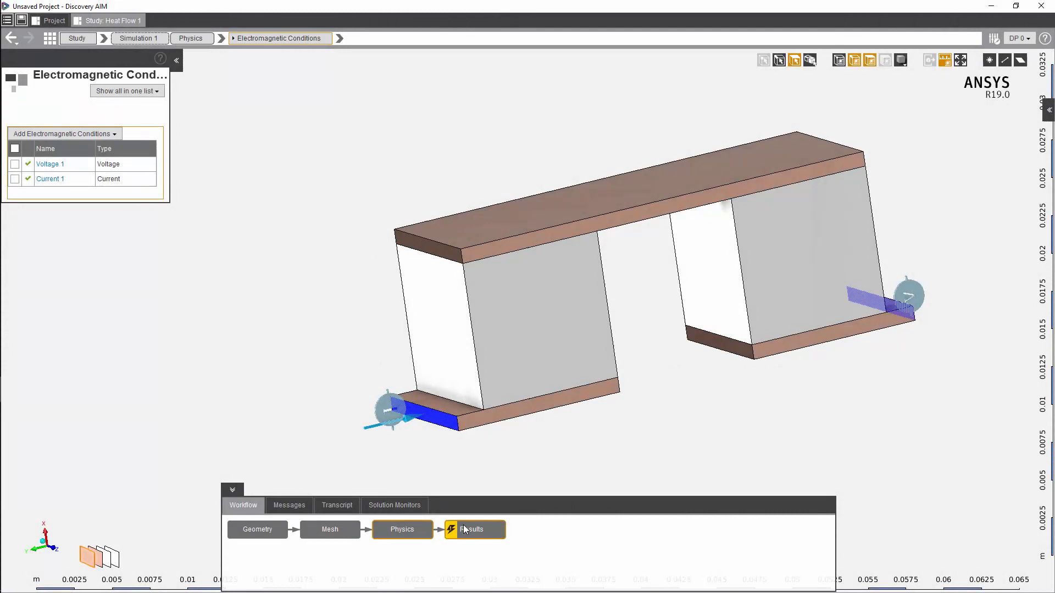
{"action": "left_click", "coordinate": [473, 530]}
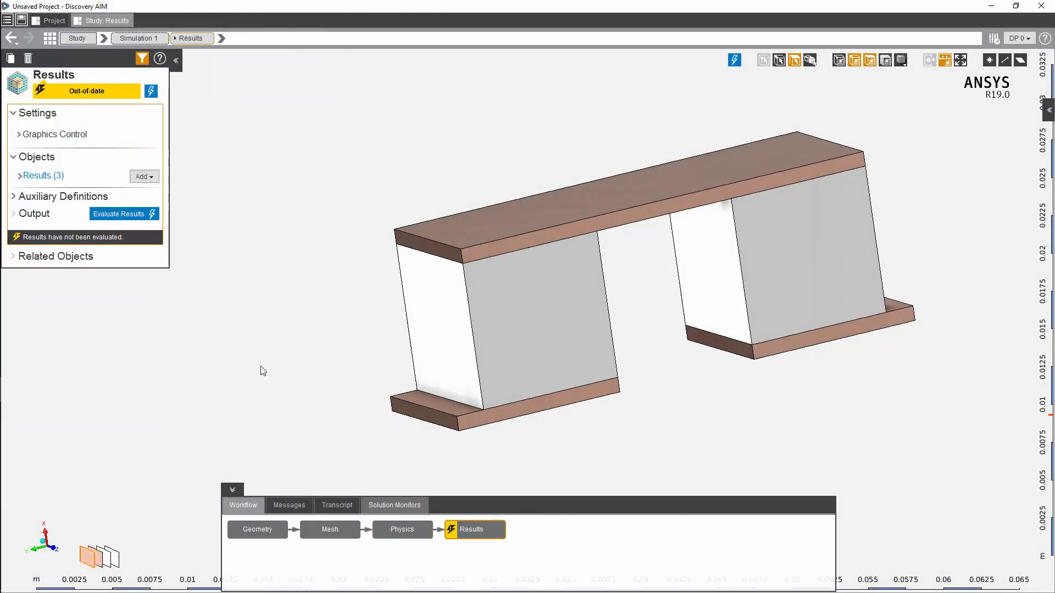
Evaluate the results and show the contour list with Electric Potential 1 and Temperature 1.
{"action": "left_click", "coordinate": [119, 213]}
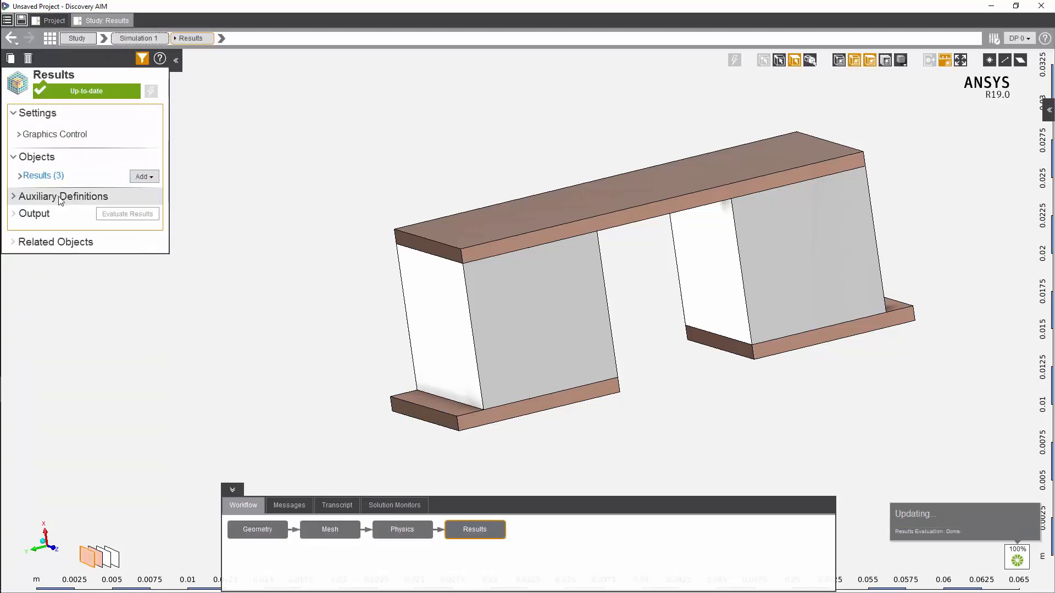
{"action": "left_click", "coordinate": [17, 176]}
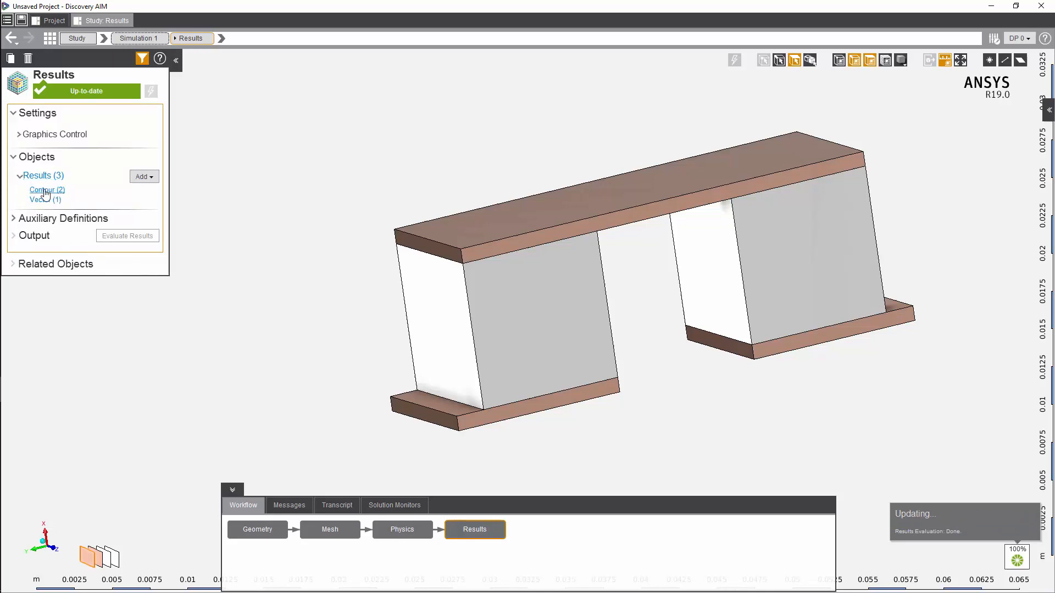
{"action": "left_click", "coordinate": [46, 189]}
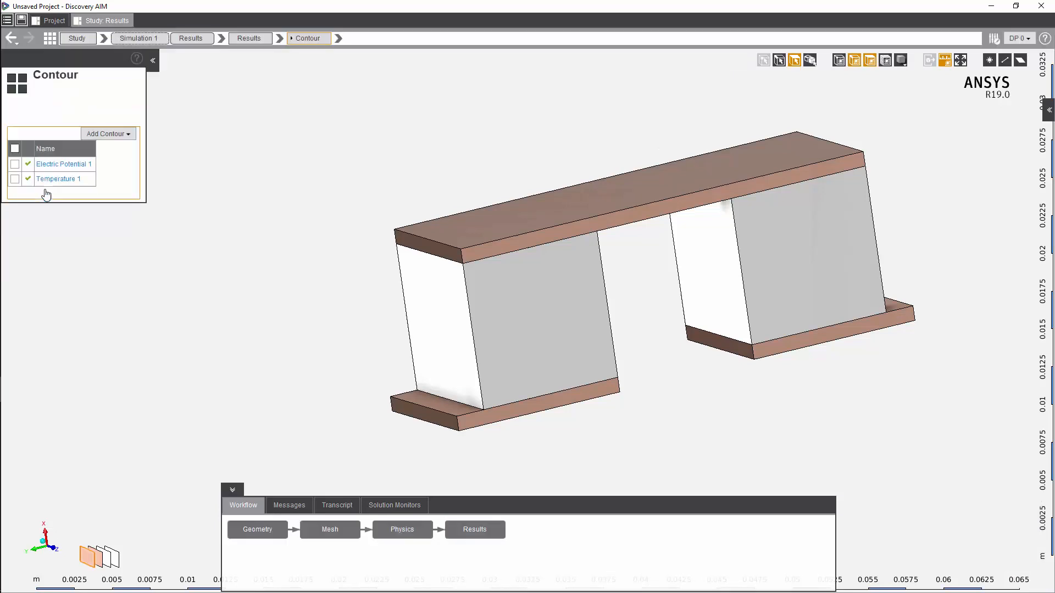
Display the Temperature 1 contour, ranging from about -1.59 °C to 54.05 °C on the cooler.
{"action": "left_click", "coordinate": [57, 179]}
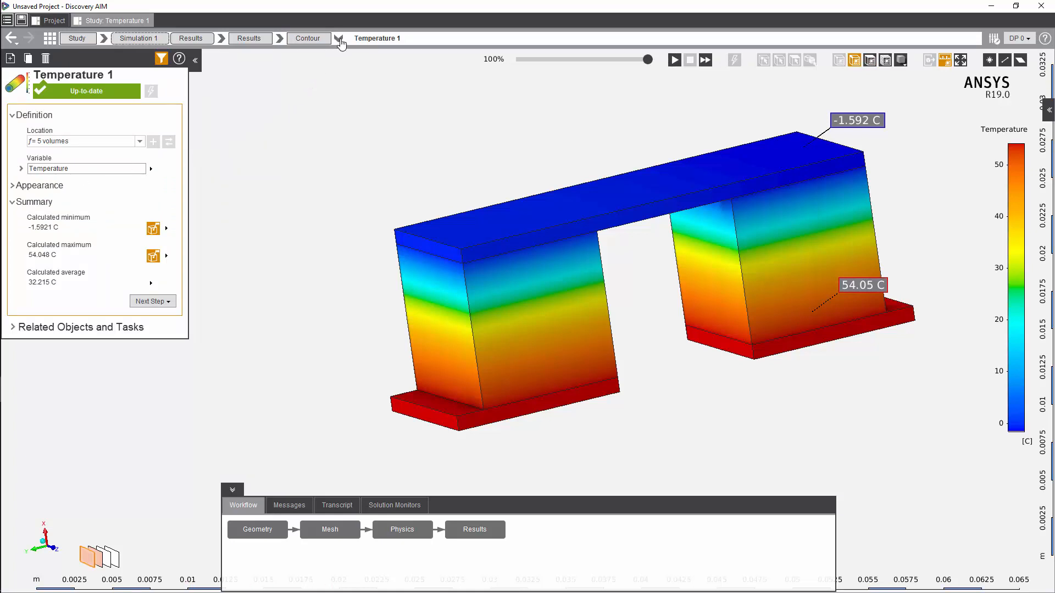
{"action": "mouse_move", "coordinate": [345, 68]}
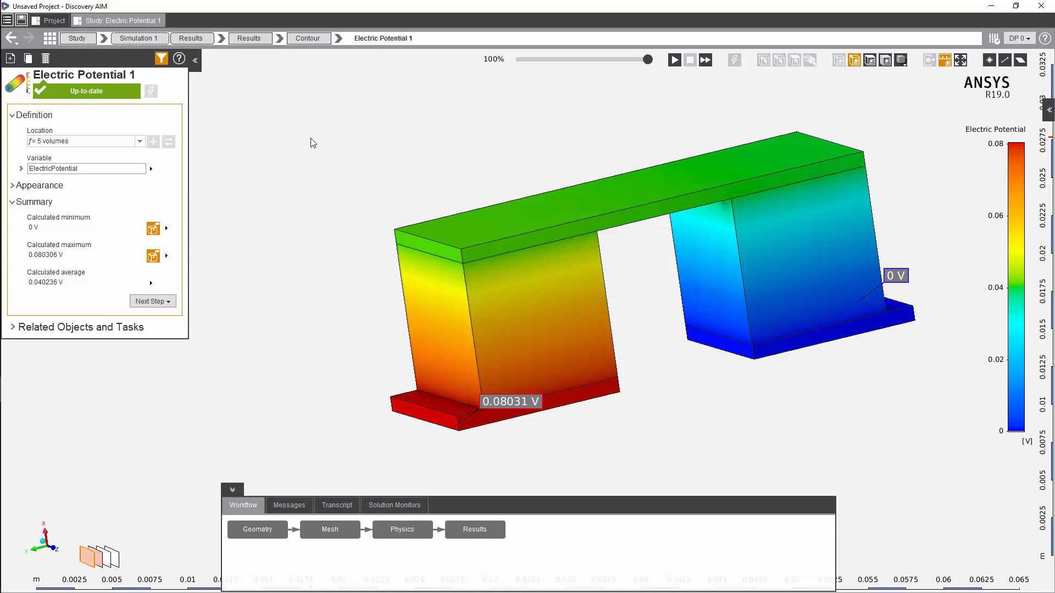
Display the Current Density 1 vectors, ranging from about 2323 to 2.949e6 A/m².
{"action": "left_click", "coordinate": [281, 38]}
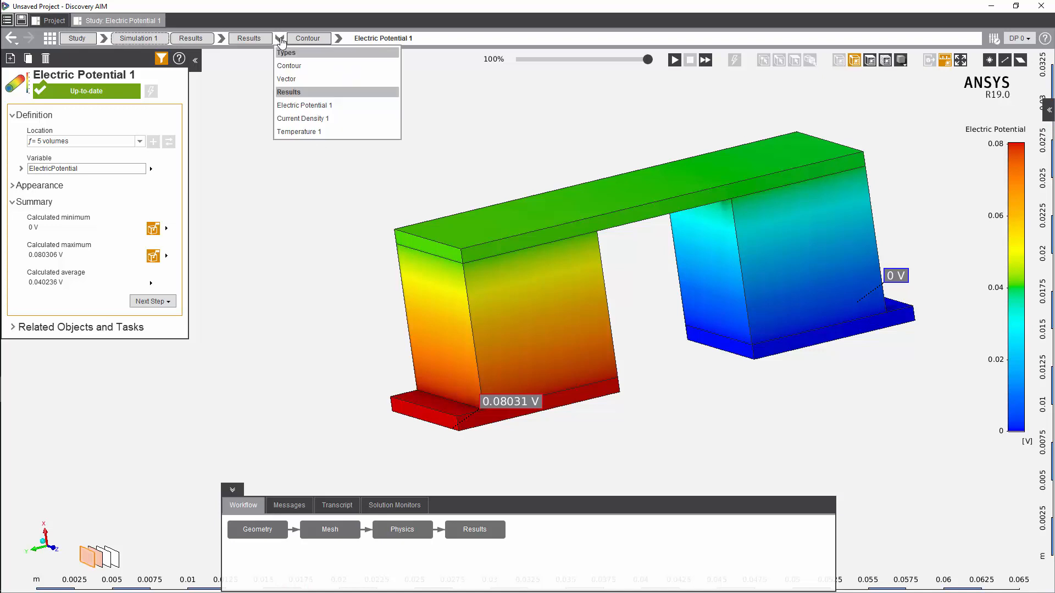
{"action": "mouse_move", "coordinate": [300, 122]}
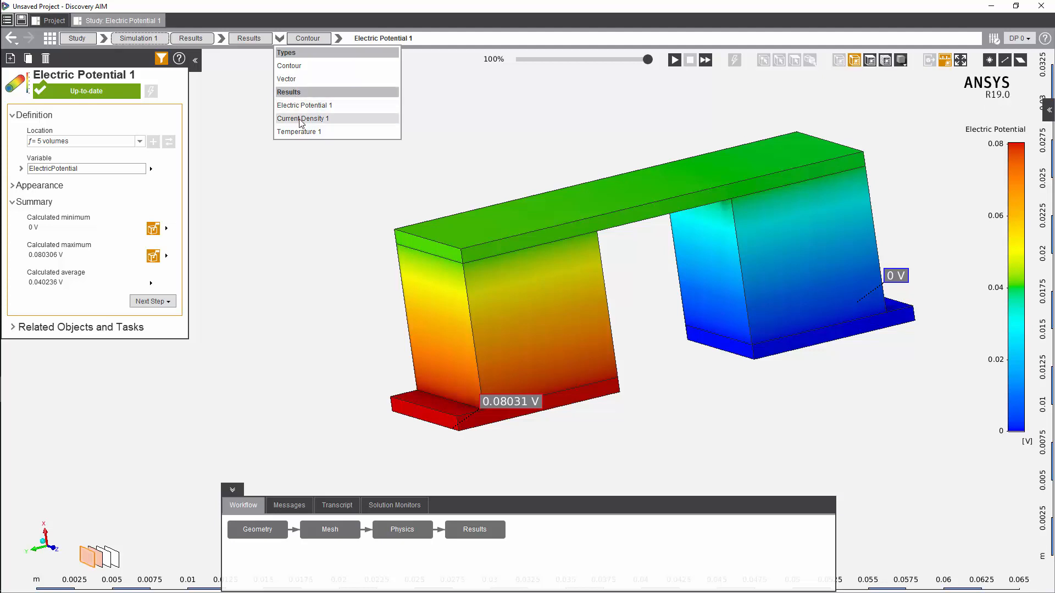
{"action": "left_click", "coordinate": [303, 119]}
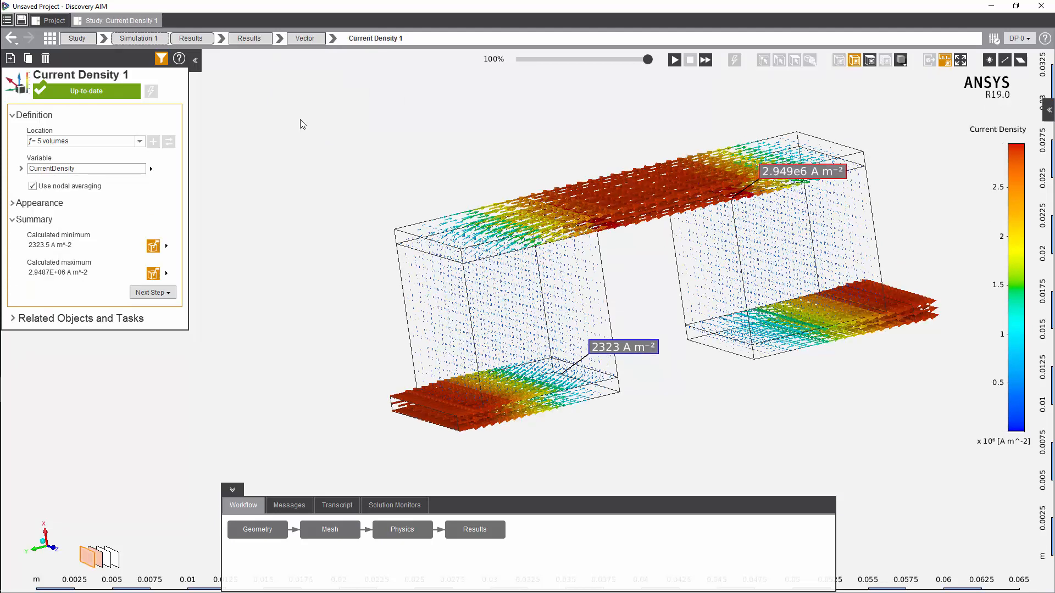
{"action": "mouse_move", "coordinate": [332, 132]}
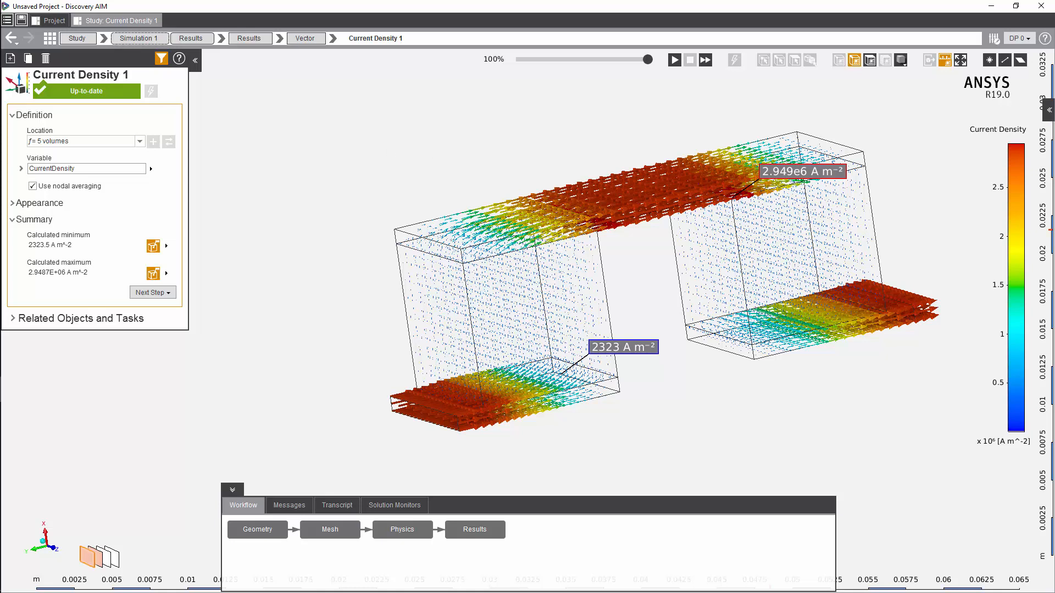
{"action": "mouse_move", "coordinate": [312, 143]}
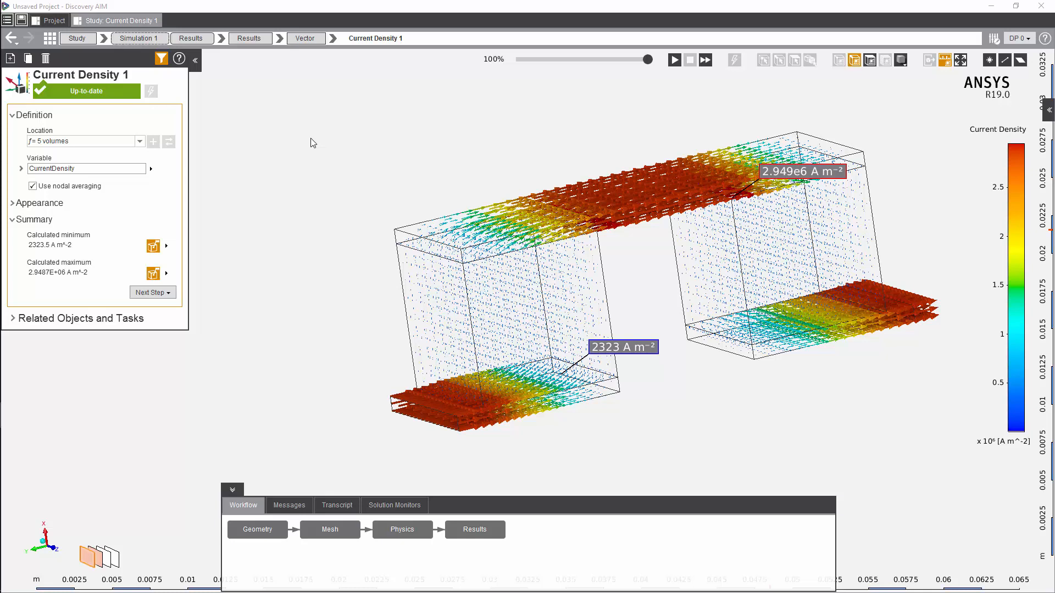